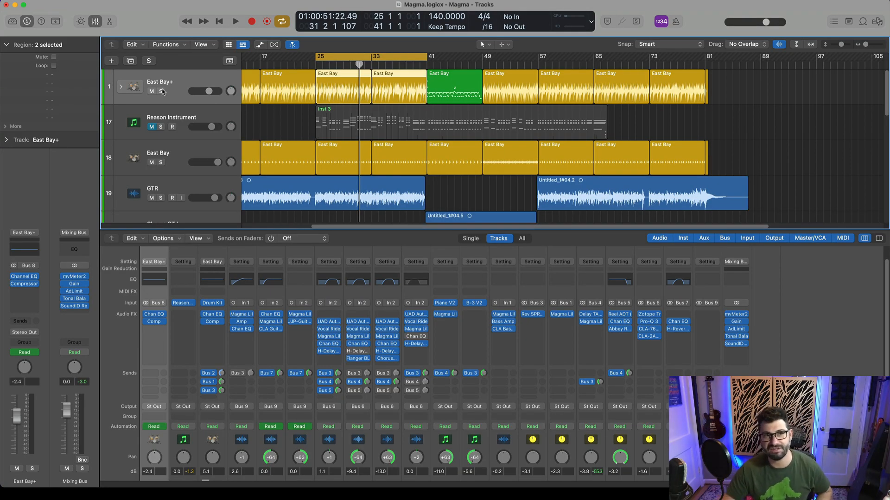
- Solo and audition the East Bay+ track, then bring up the effect plugin list for a free insert
click(234, 22)
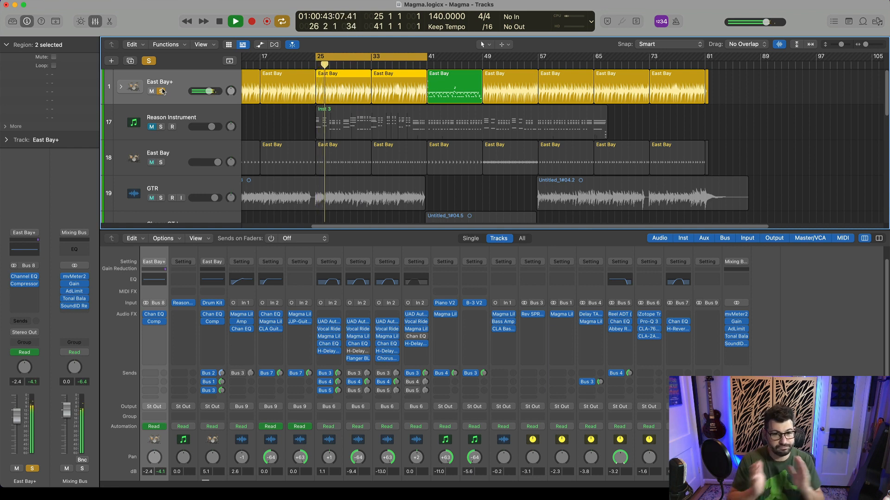
click(235, 21)
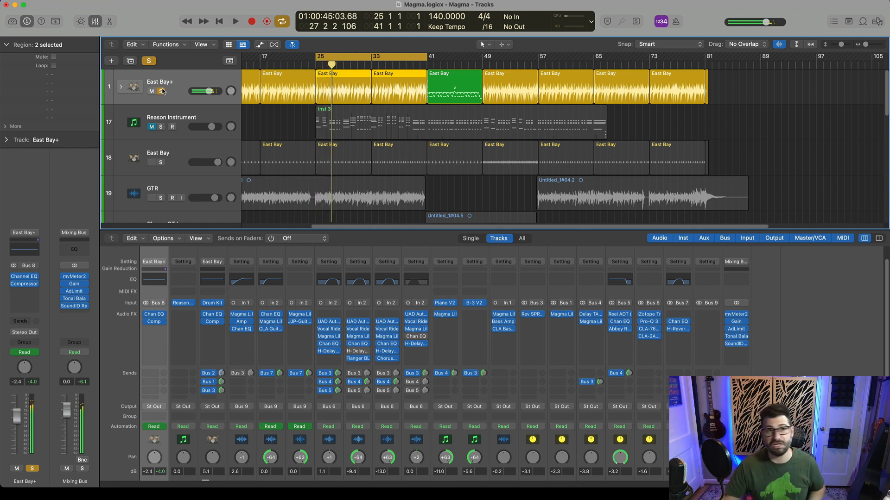
click(162, 92)
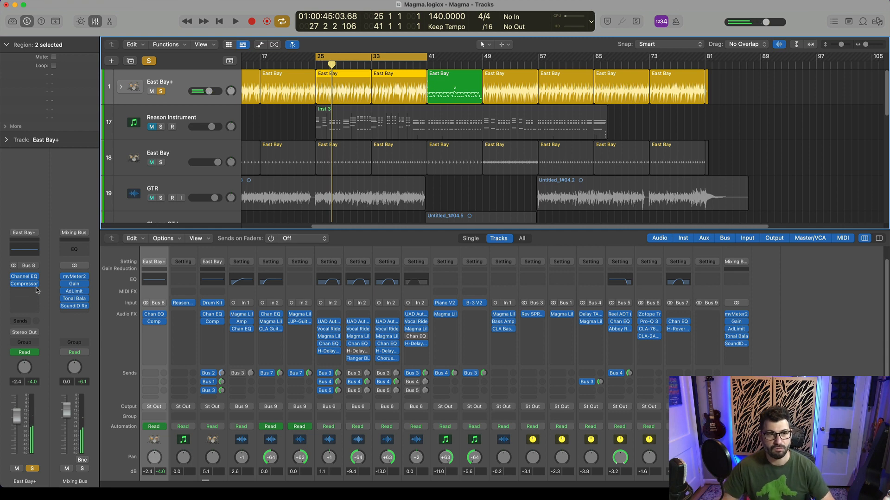
click(24, 283)
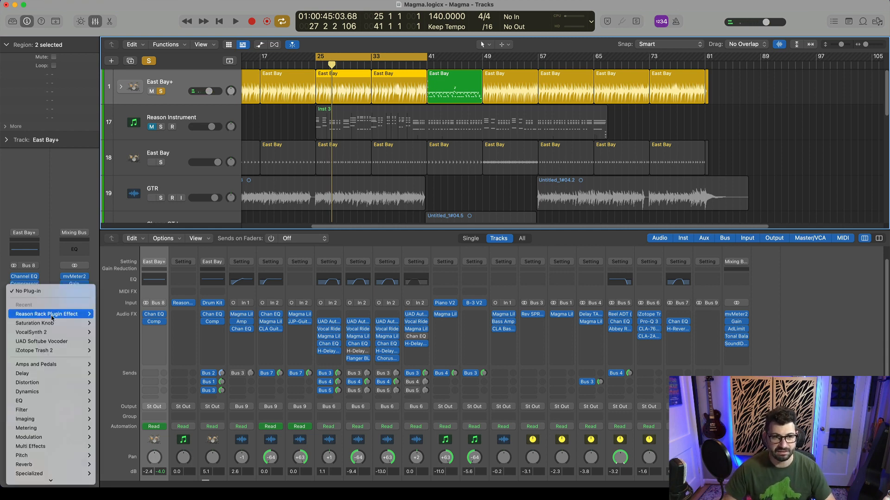
- Insert the Reason Rack plugin as an effect on the East Bay+ channel
click(46, 314)
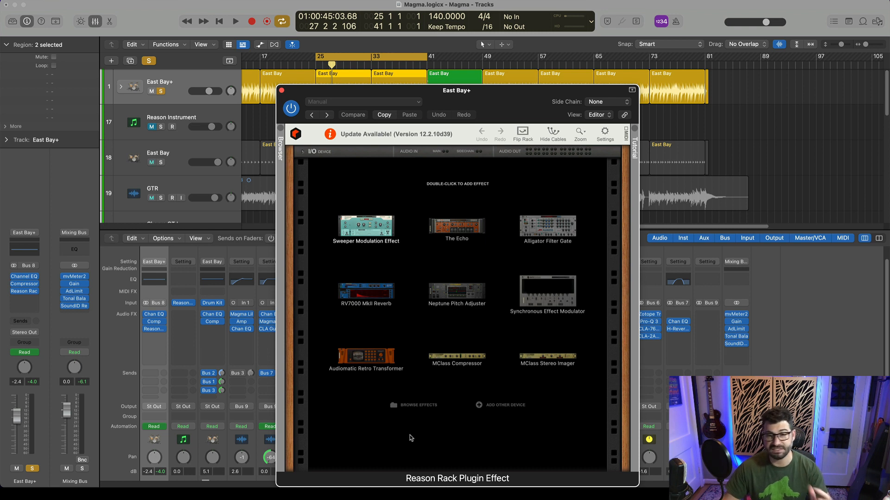
mouse_move(421, 424)
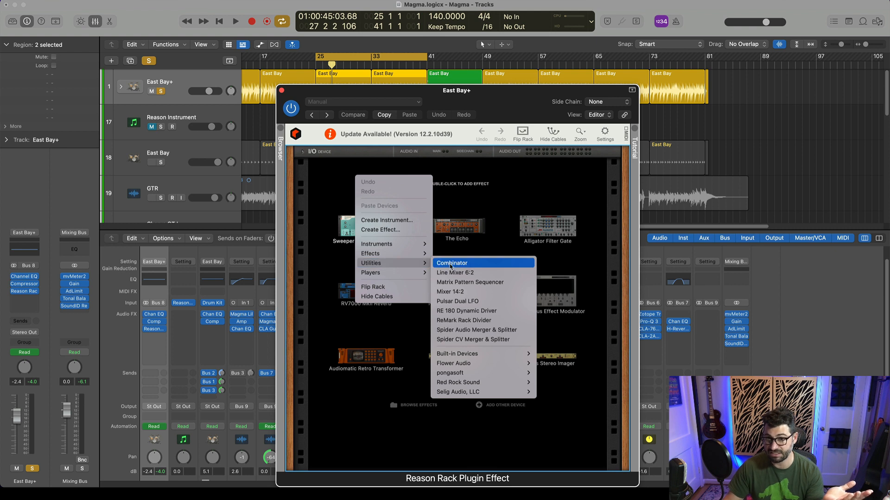
mouse_move(467, 292)
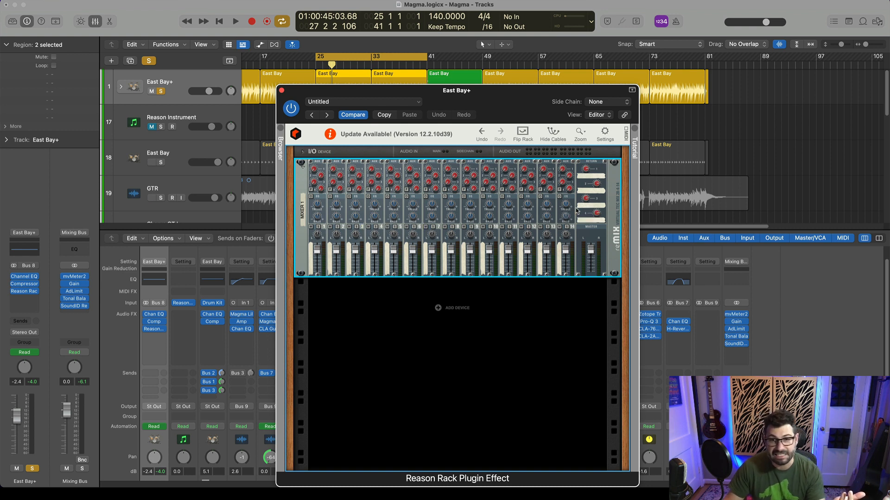
mouse_move(553, 227)
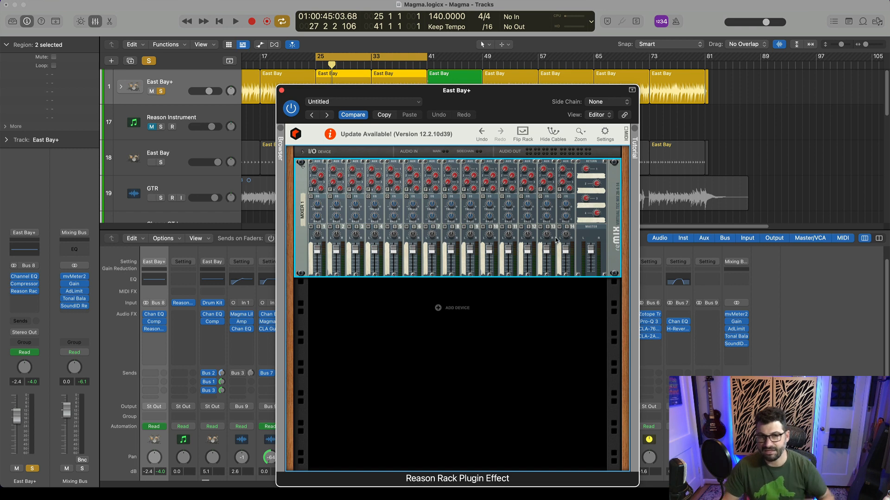
- Flip the rack, cable Audio In to mixer channel 1 and Master Out to Audio Out, then flip back
click(522, 136)
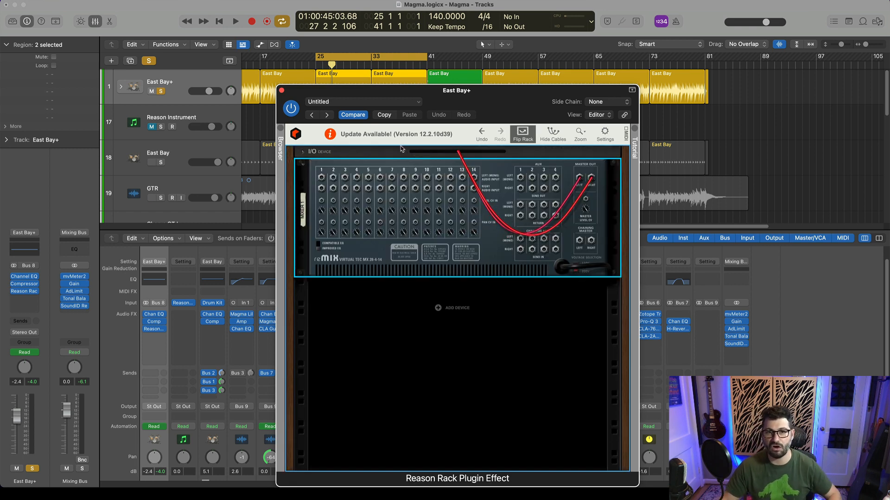
mouse_move(331, 155)
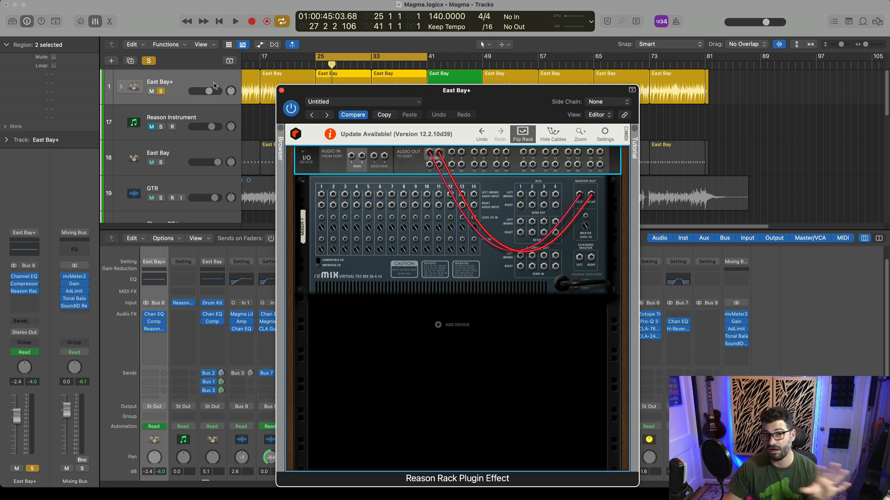
mouse_move(352, 159)
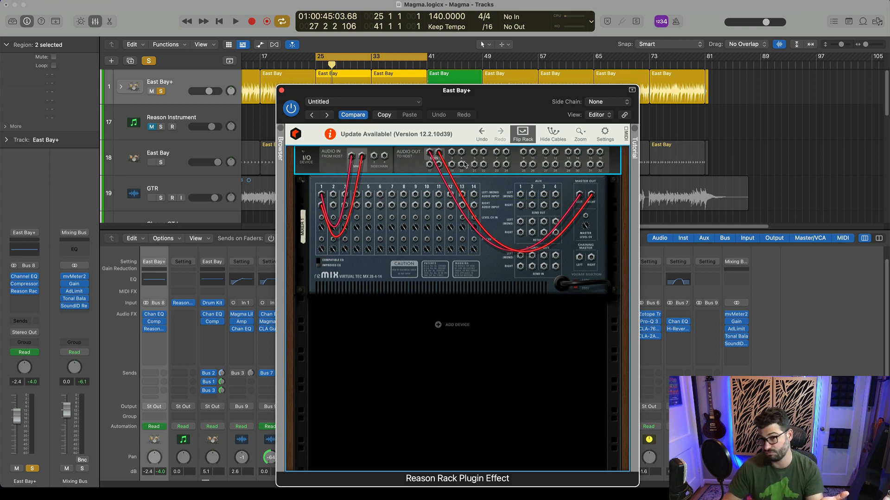
click(522, 134)
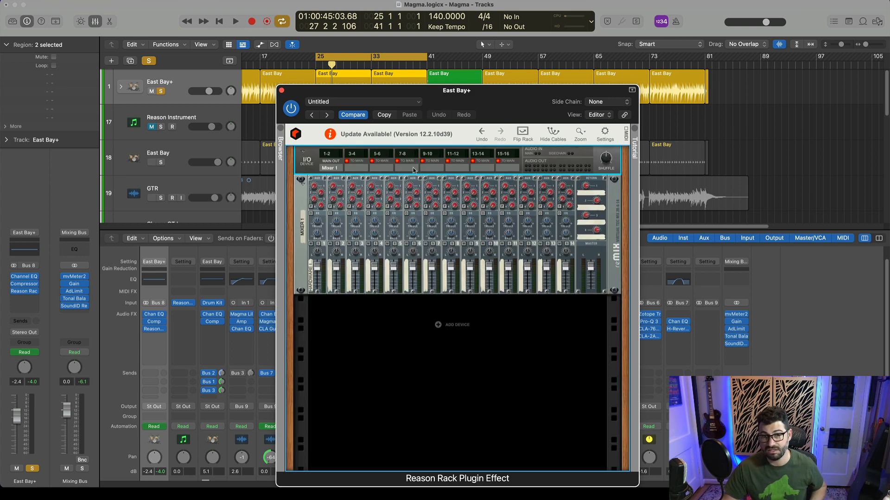
- Raise the rack mixer's channel 1 level to 100 and audition the track through the rack
click(235, 21)
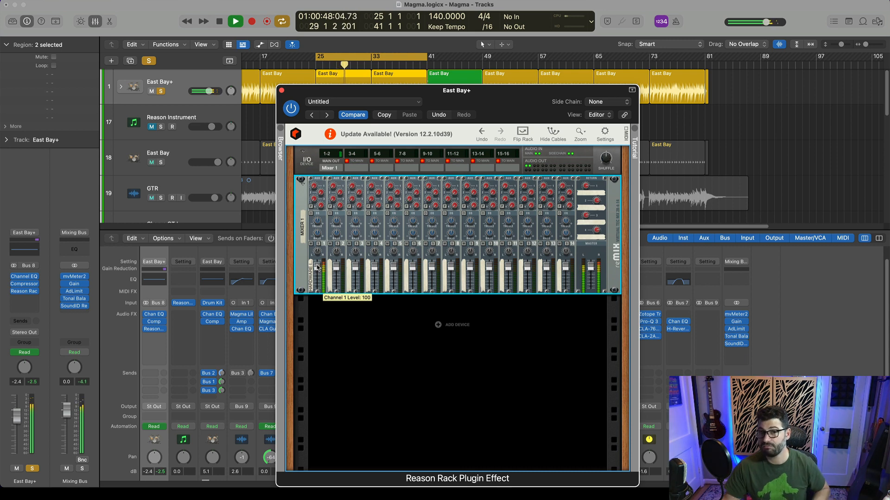
click(218, 21)
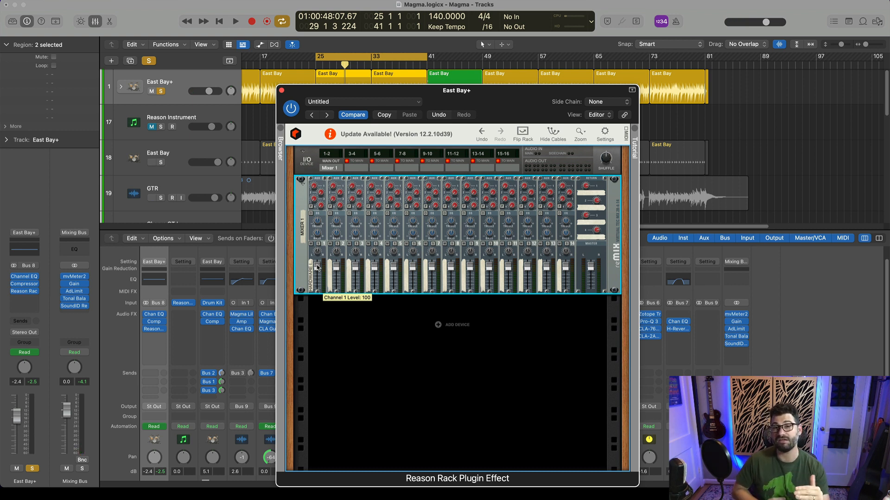
mouse_move(336, 256)
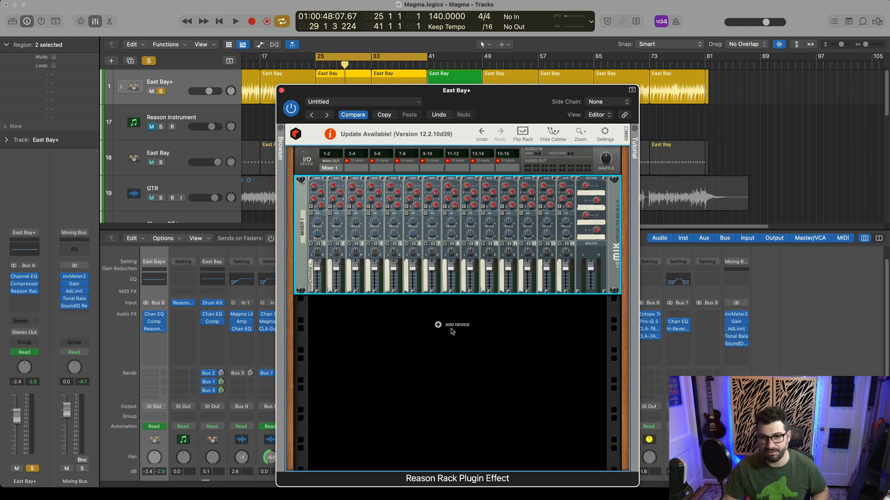
mouse_move(452, 325)
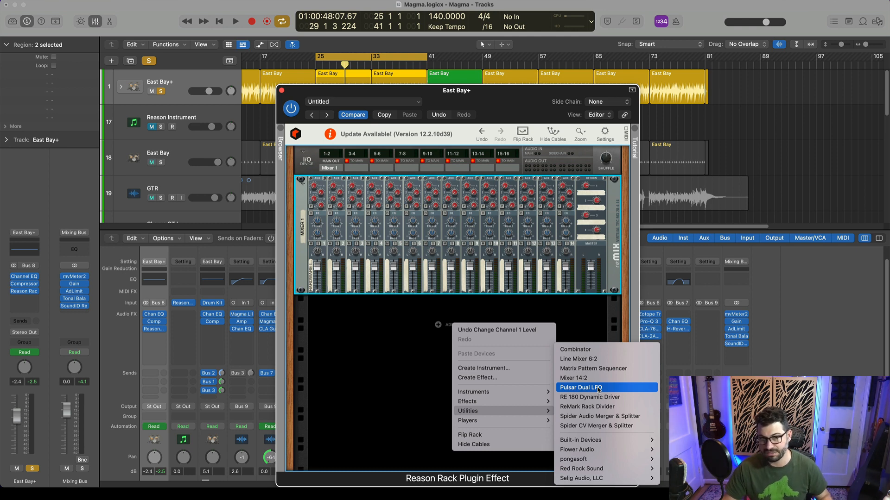
- Add a Pulsar Dual LFO below the mixer with LFO 1 at a 3/8 synced rate and about 48% level
click(580, 387)
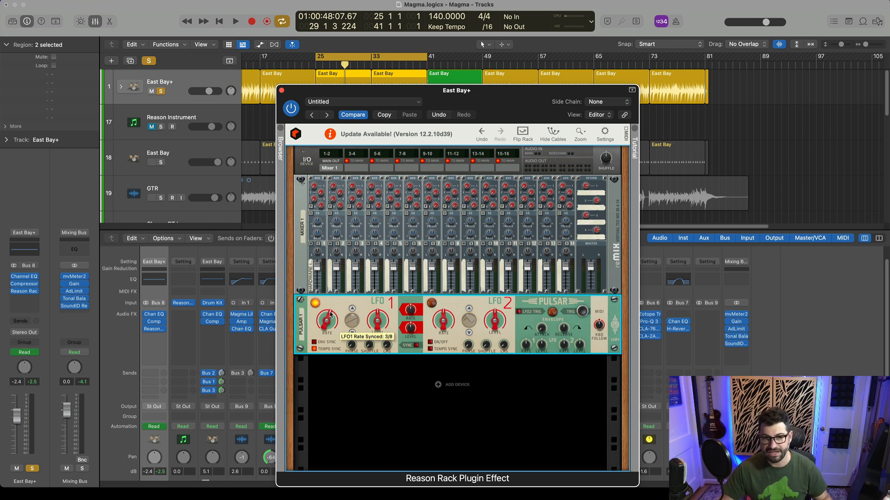
click(327, 322)
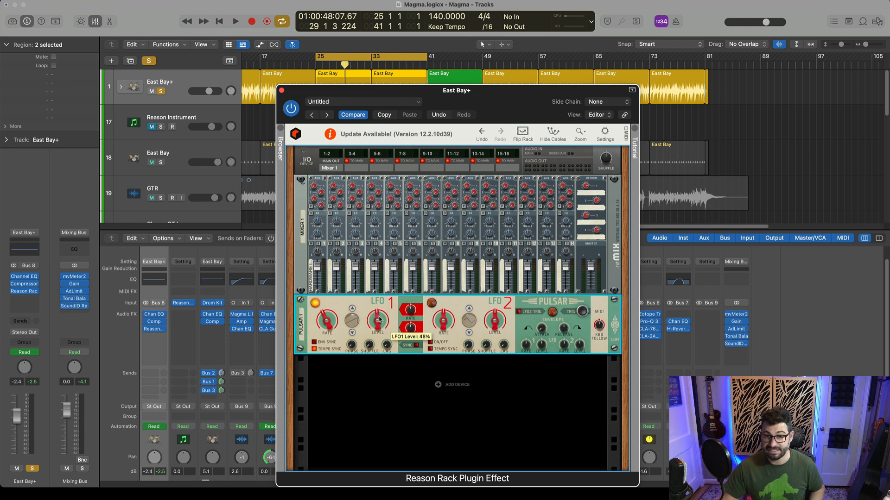
click(522, 136)
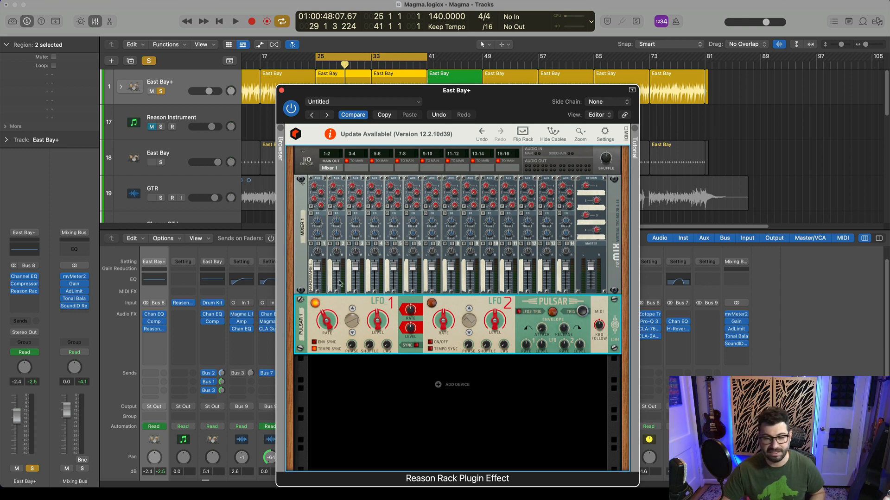
- Audition East Bay+ through the rack while retuning the Pulsar LFO 1 and LFO 2 rates
click(235, 22)
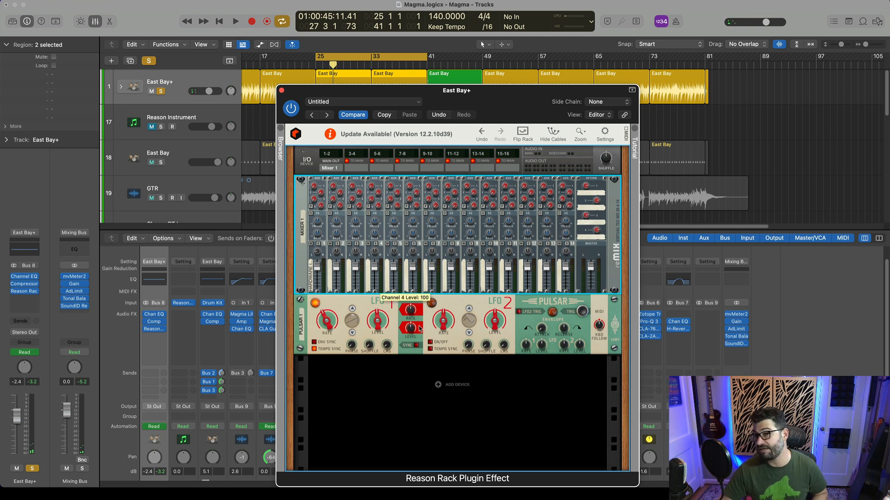
click(234, 21)
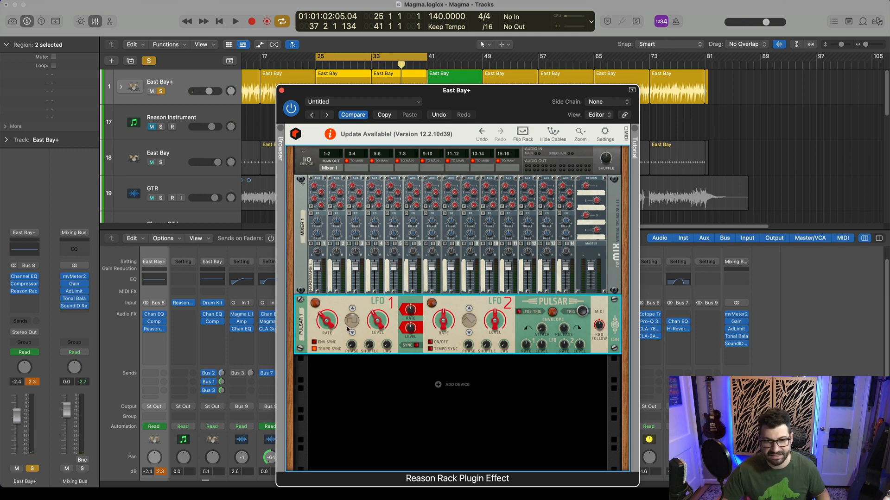
mouse_move(351, 323)
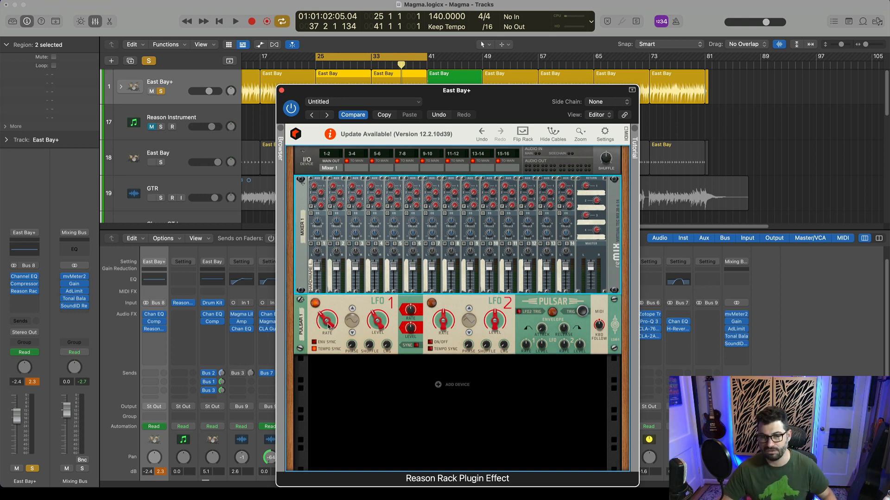
click(234, 21)
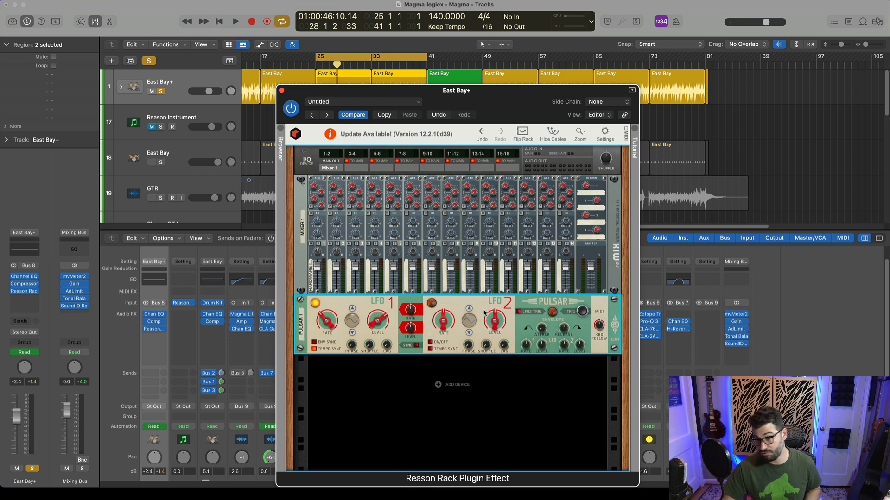
mouse_move(487, 322)
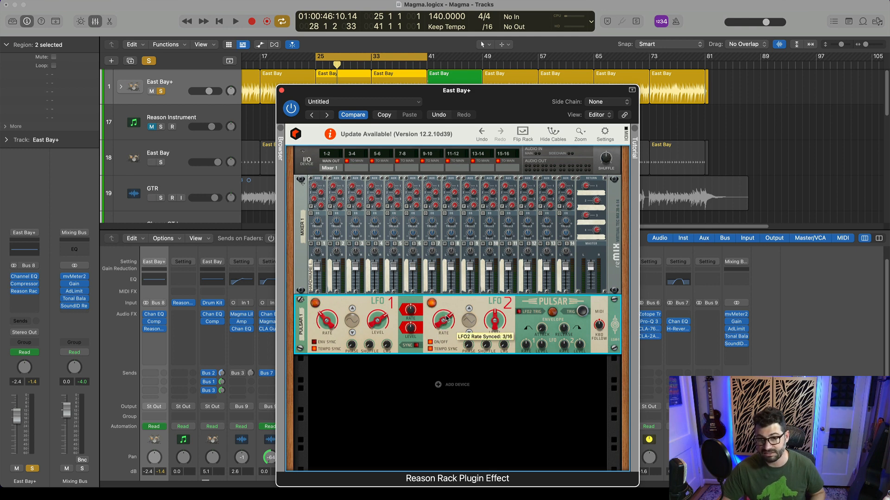
mouse_move(468, 318)
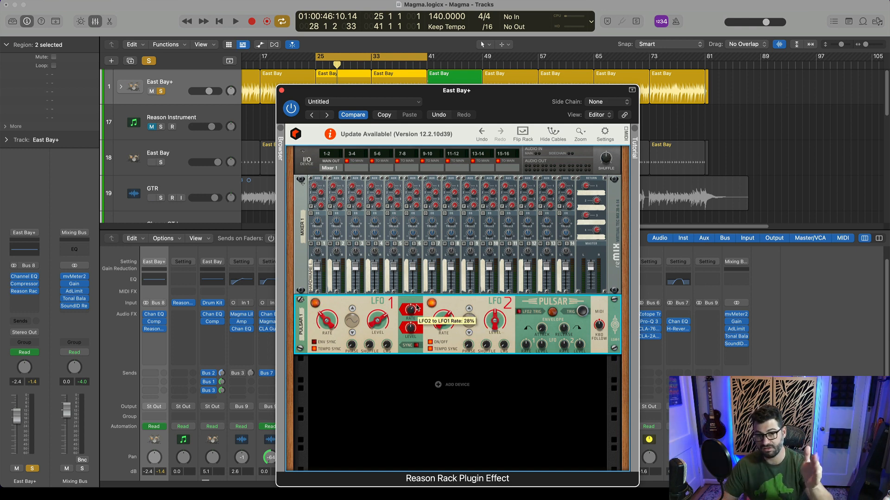
mouse_move(342, 321)
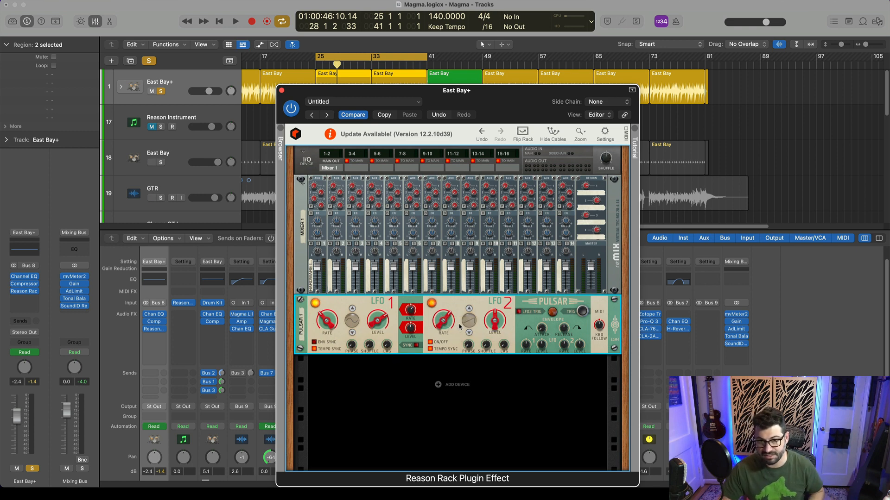
- Retune Pulsar LFO 2 to a synced 6/4 rate while the track plays through the rack
click(235, 21)
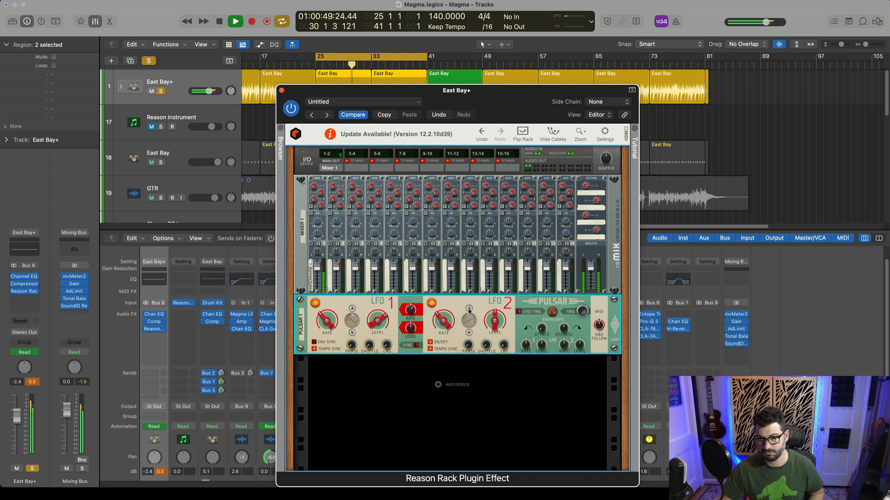
mouse_move(469, 311)
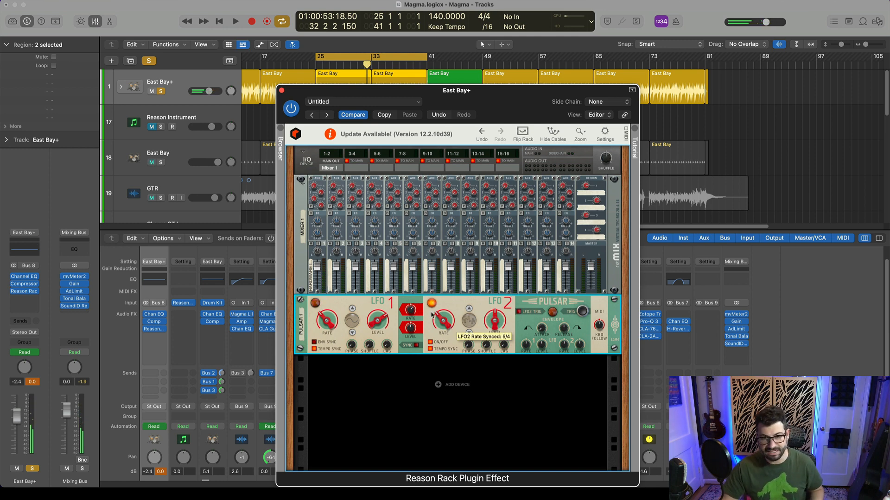
click(235, 21)
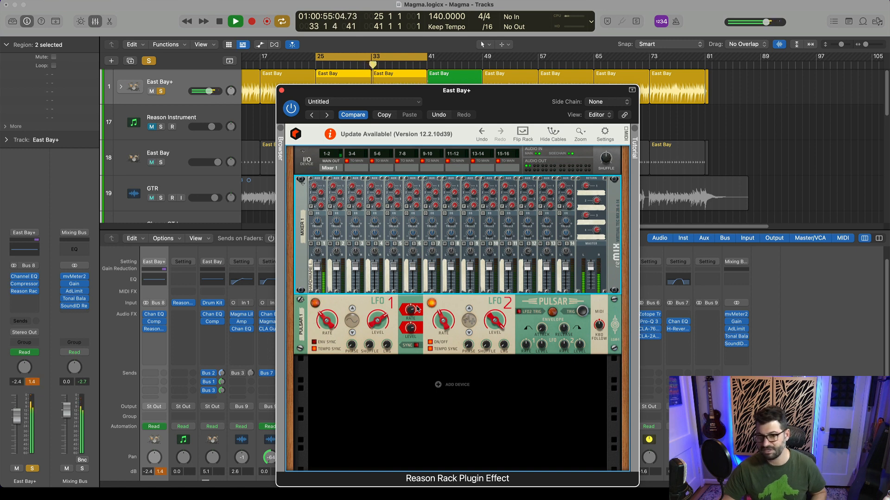
click(234, 22)
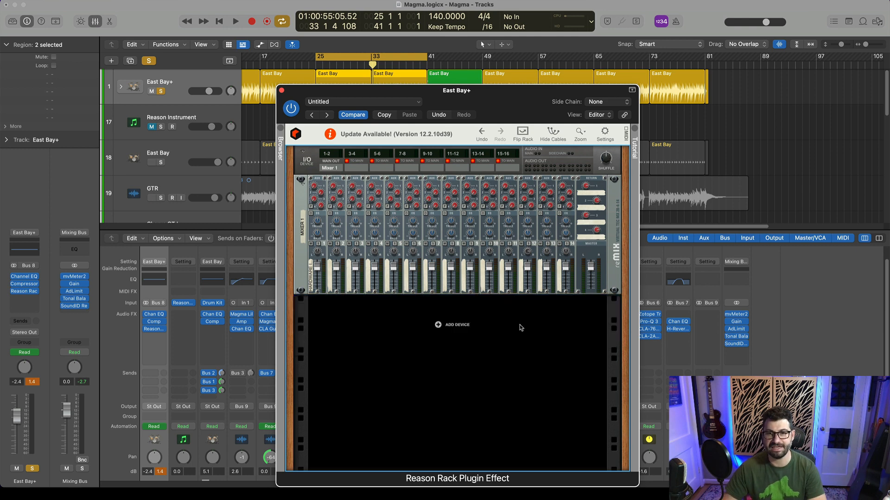
mouse_move(413, 339)
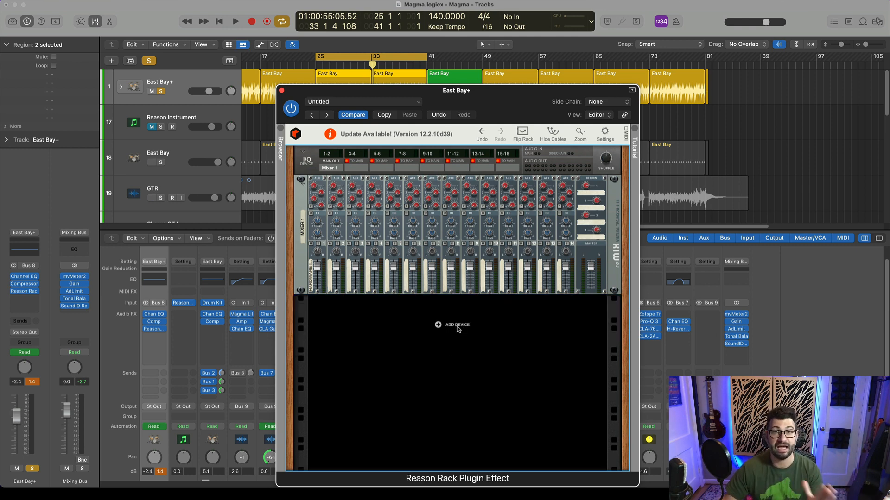
mouse_move(457, 330)
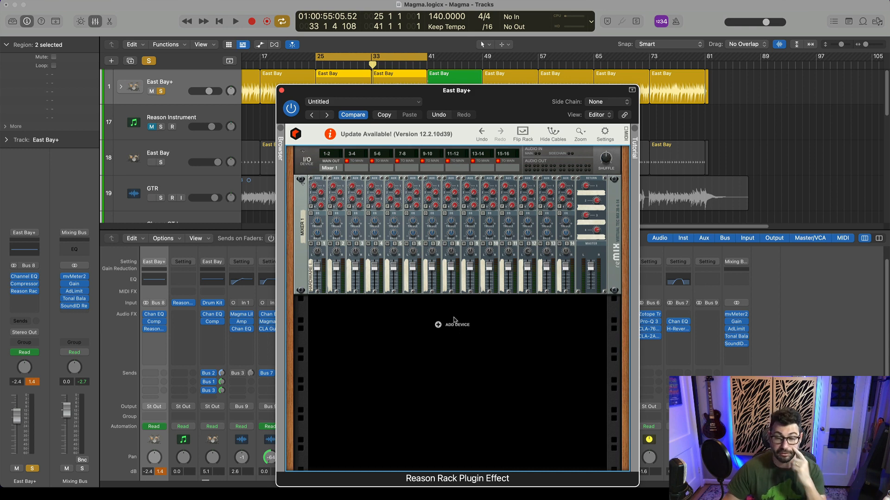
- Add a Synchronous Effect Modulator from the Effects devices into the empty rack space
right_click(454, 324)
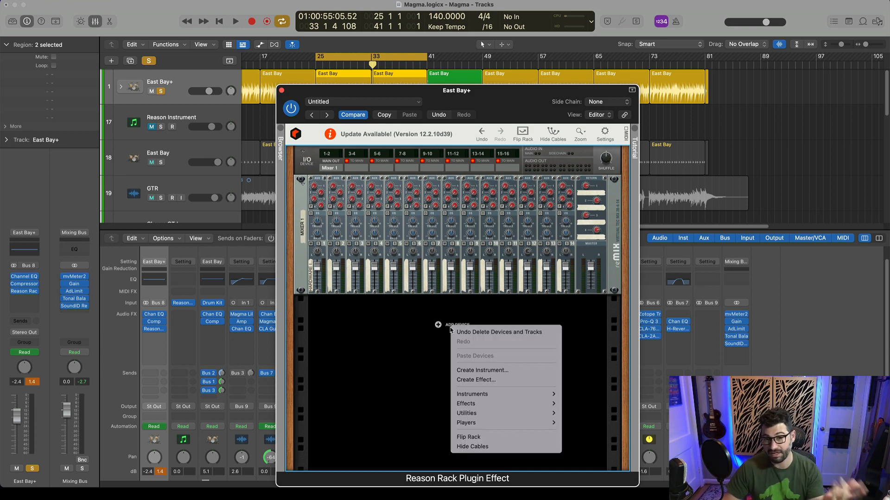
click(466, 403)
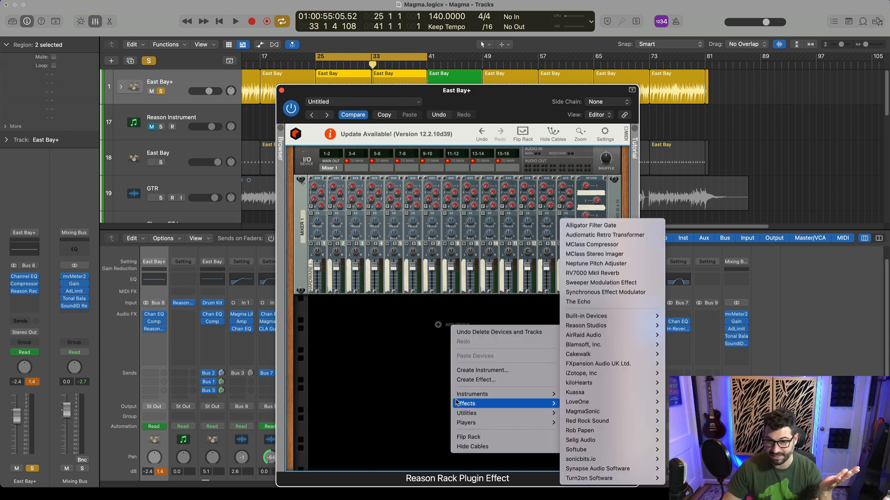
mouse_move(606, 283)
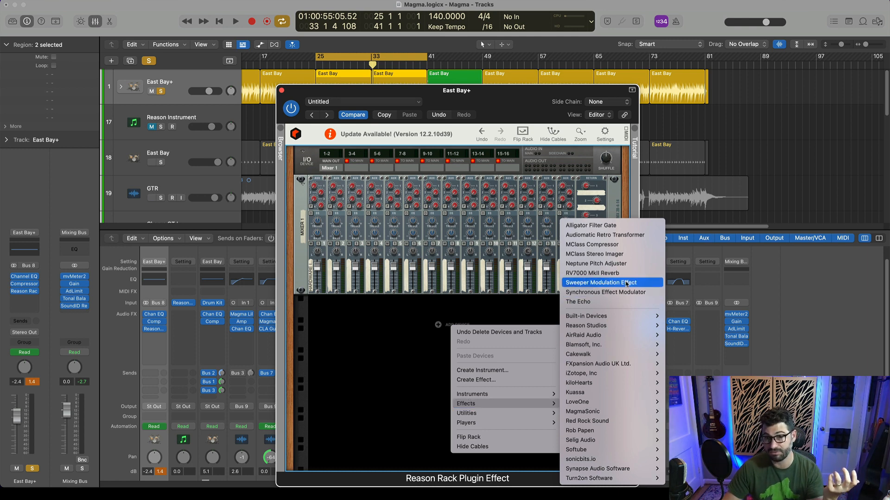
click(604, 292)
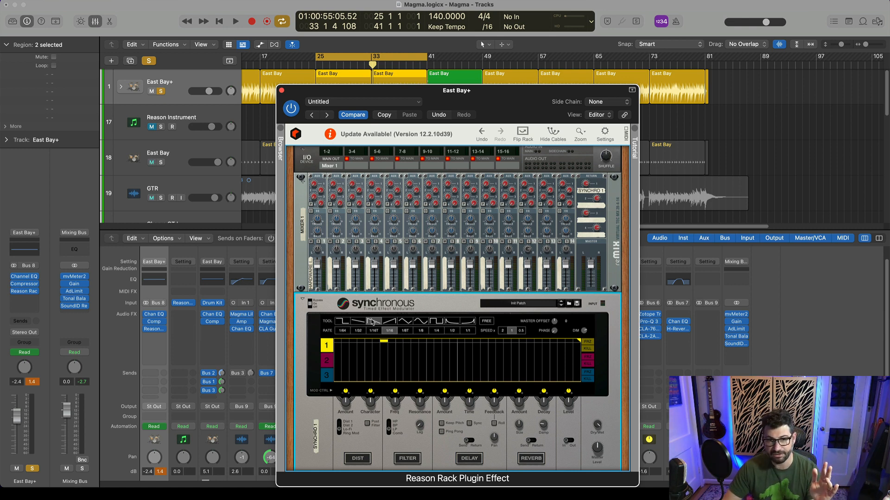
mouse_move(439, 335)
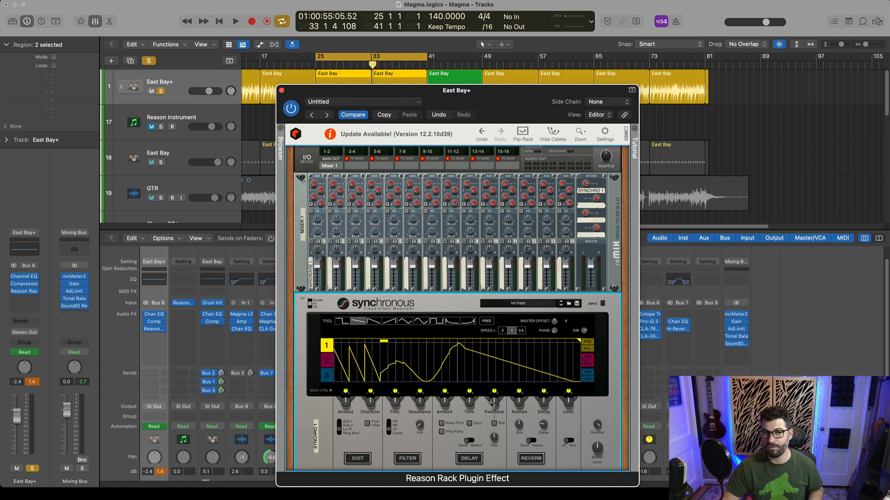
- Flip the rack to its back panel to patch the Synchronous CV Out into the mixer
click(522, 135)
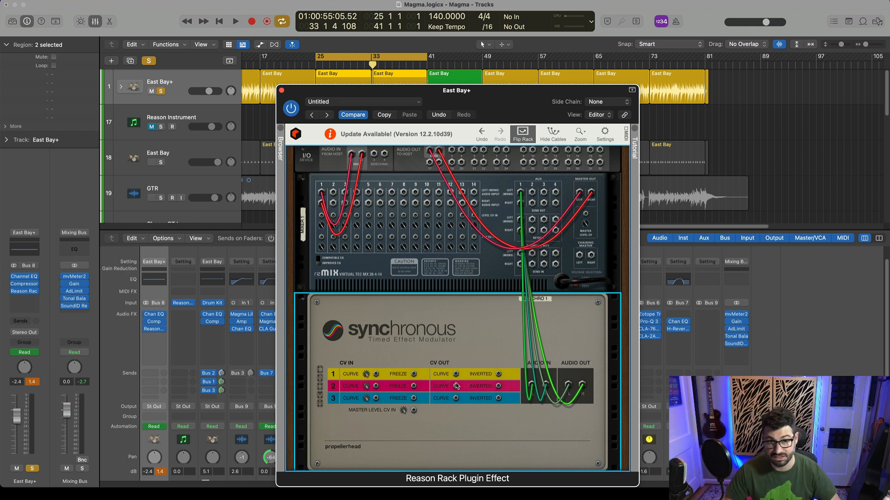
mouse_move(457, 374)
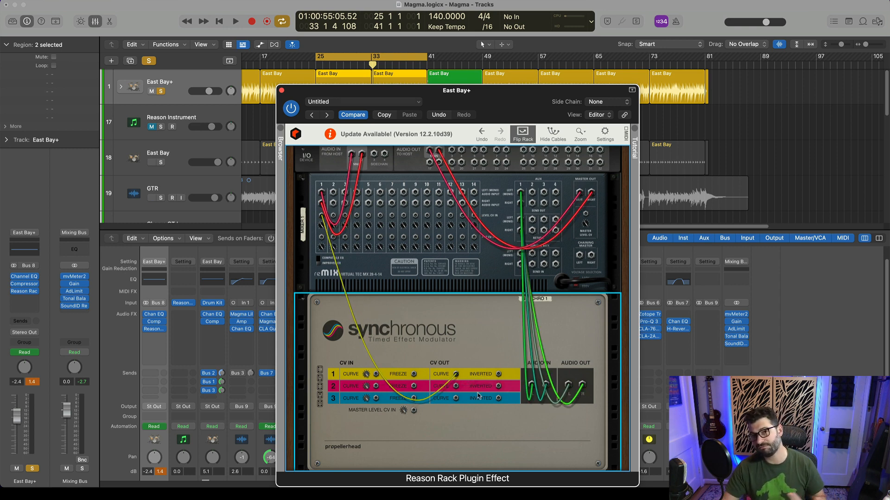
mouse_move(478, 348)
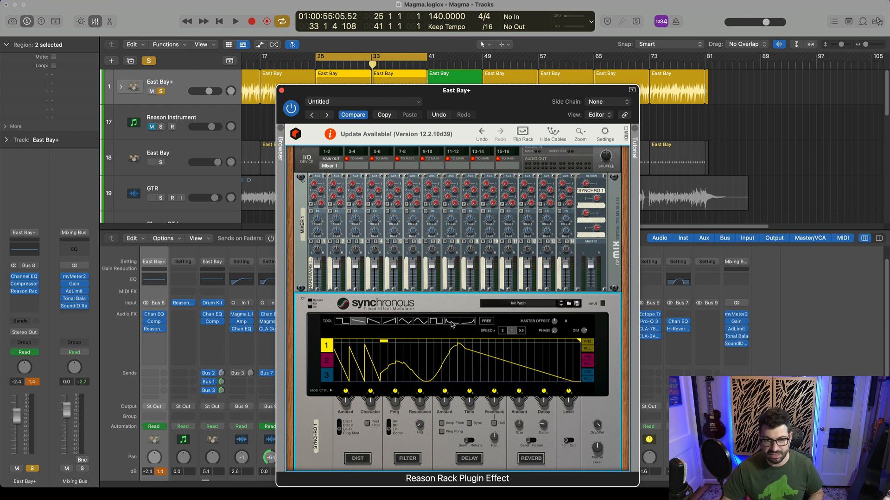
- Redraw the Synchronous lane 1 curve during playback, ending it in a rapid repeating step pattern
click(234, 21)
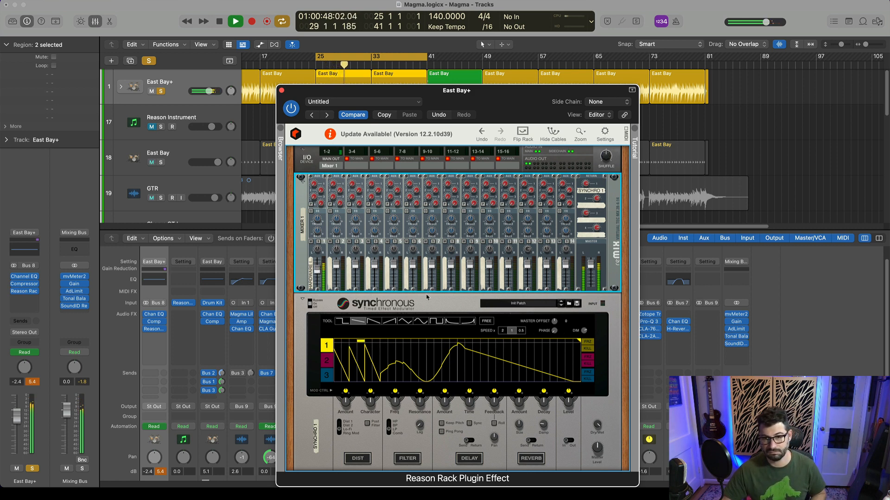
click(235, 21)
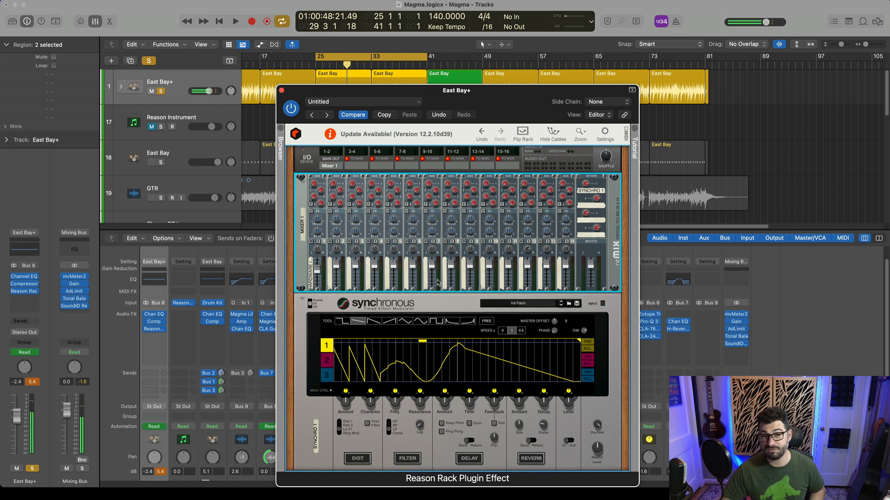
click(522, 135)
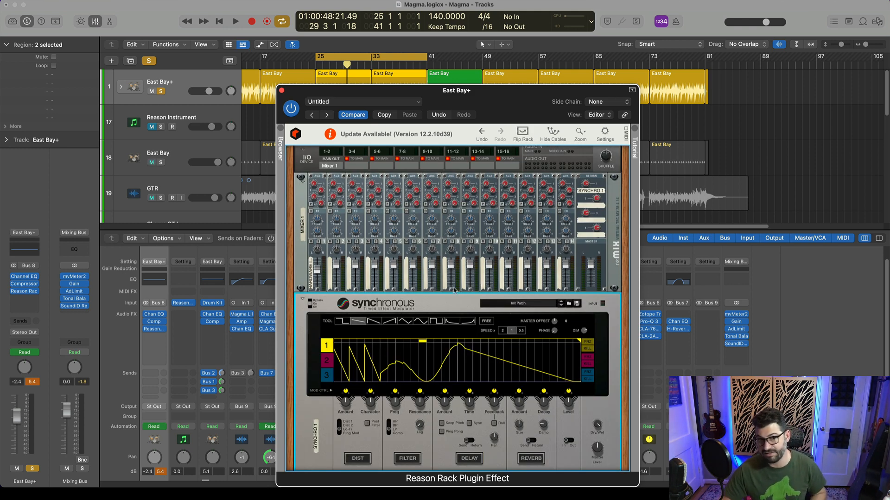
click(235, 21)
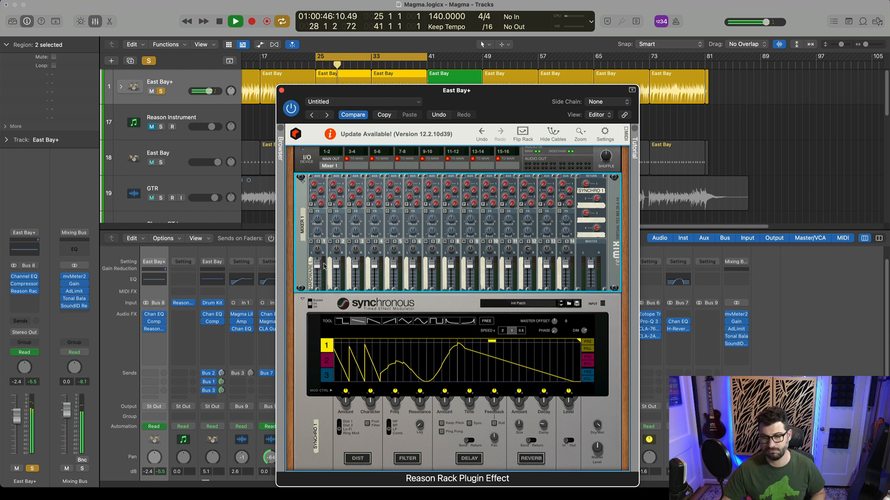
click(235, 21)
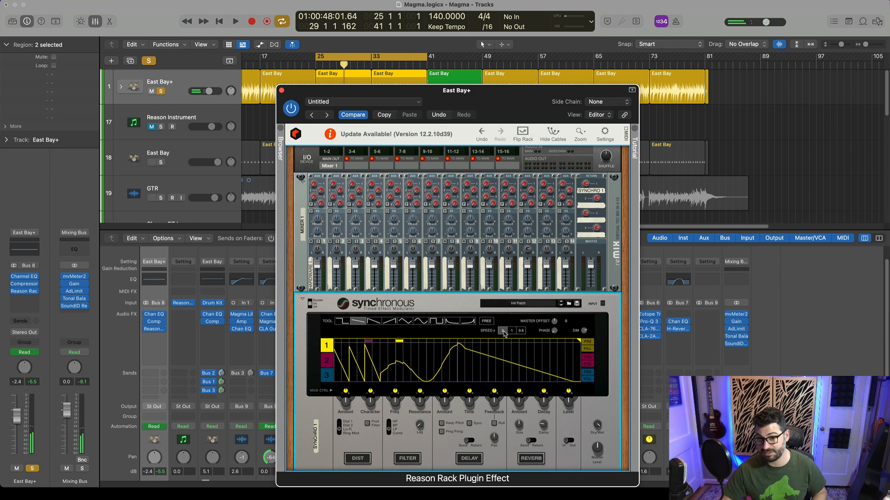
click(234, 21)
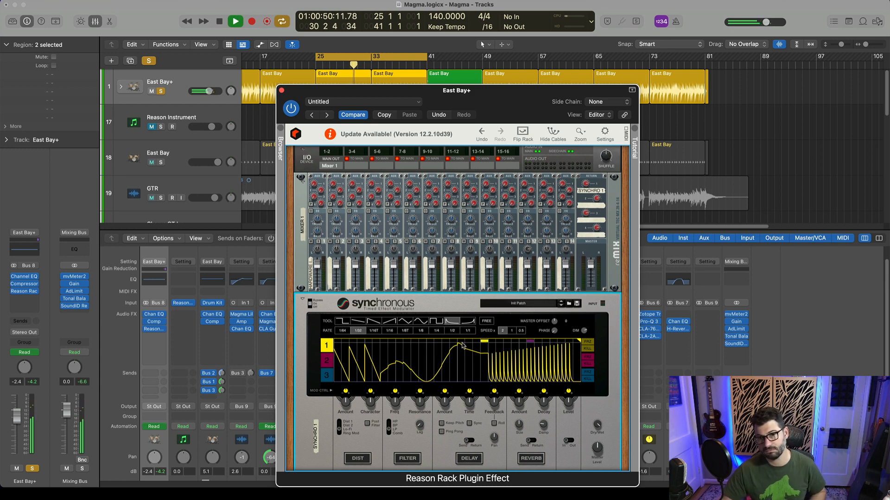
- Check the rack's back-panel cabling, audition the modulated track, then close the East Bay+ Reason Rack window
click(522, 134)
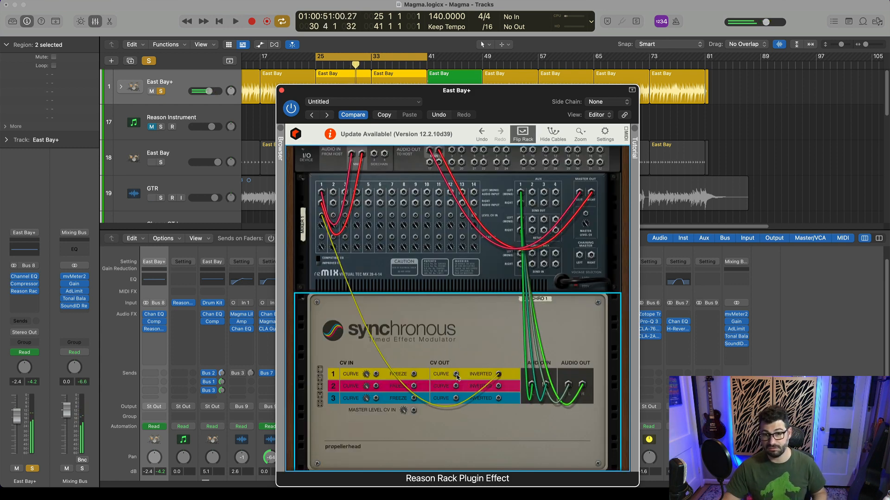
click(552, 134)
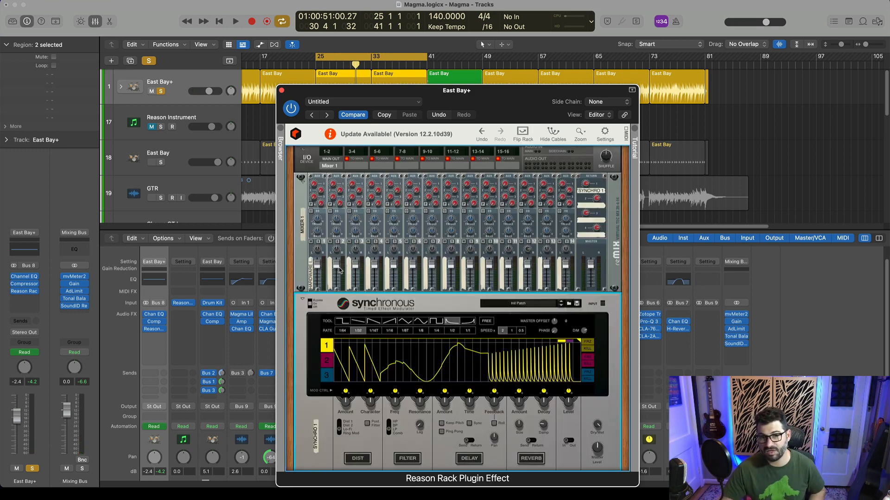
click(235, 21)
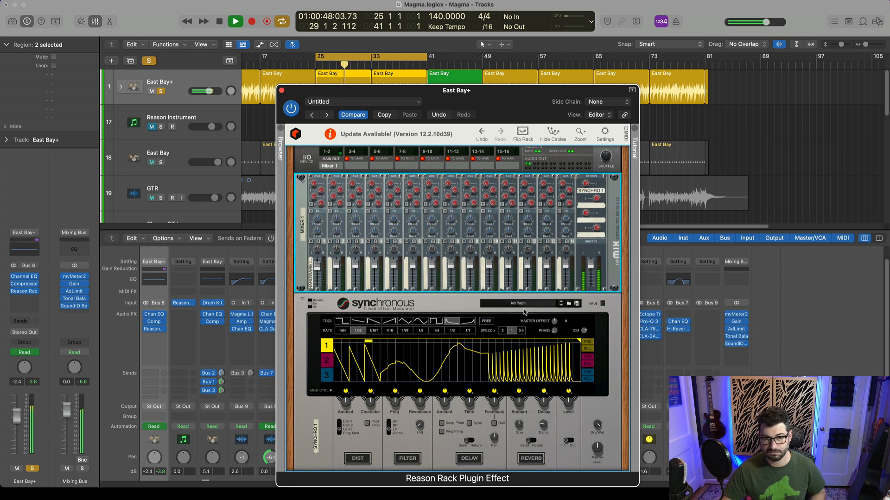
click(234, 21)
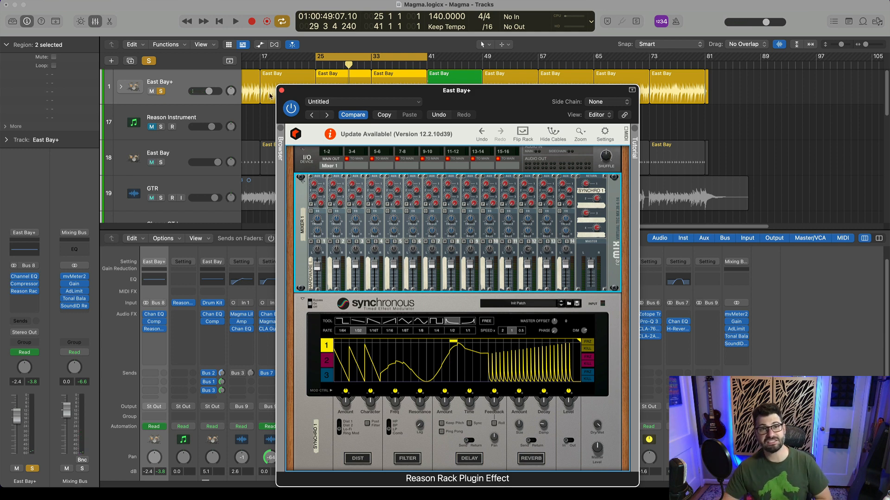
click(291, 90)
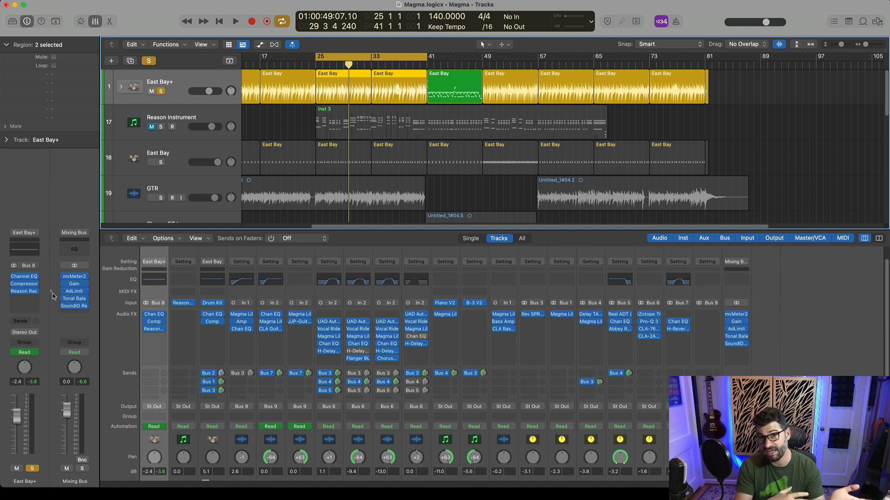
click(151, 162)
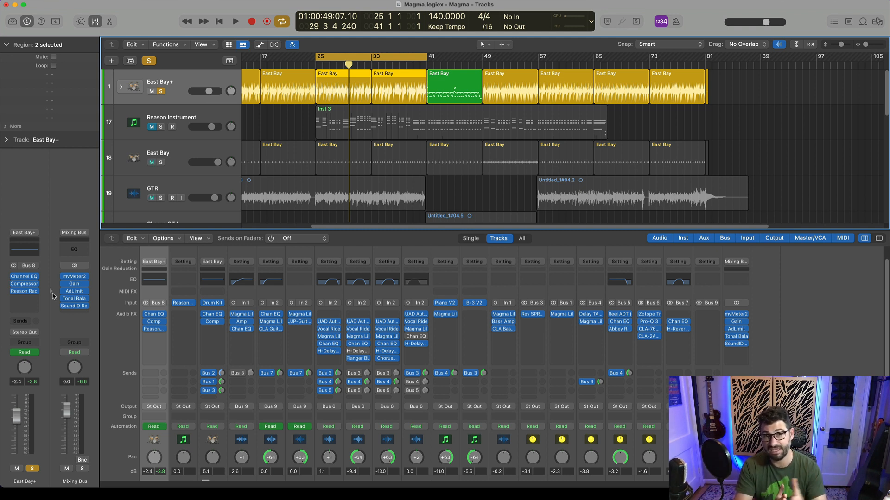
click(151, 162)
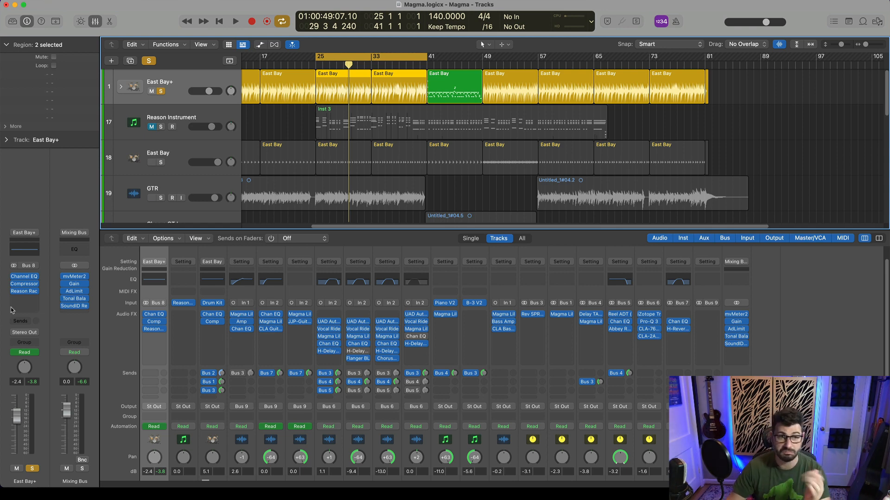
click(25, 284)
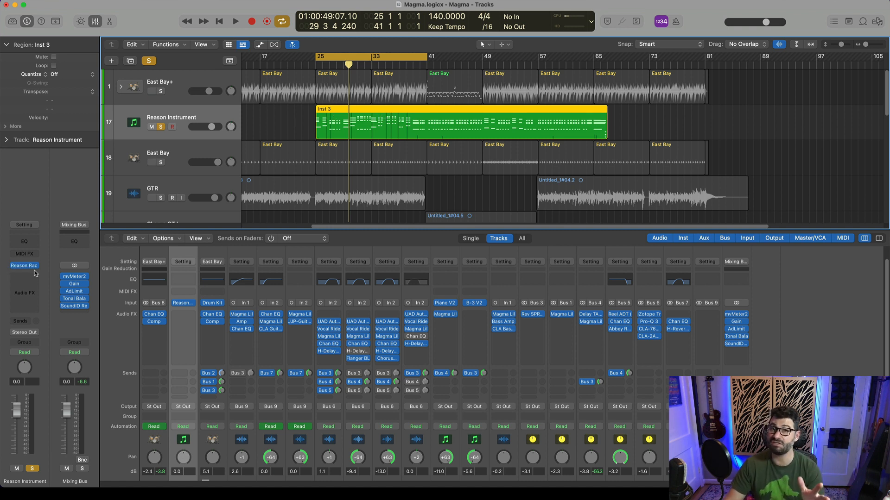
- Open the Reason Instrument's rack with the Mimic sampler and audition the song
click(24, 266)
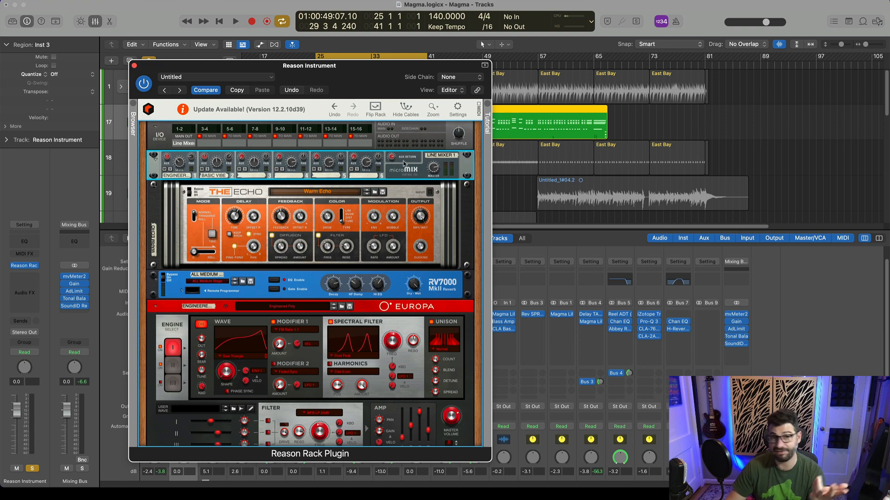
scroll(down, 3)
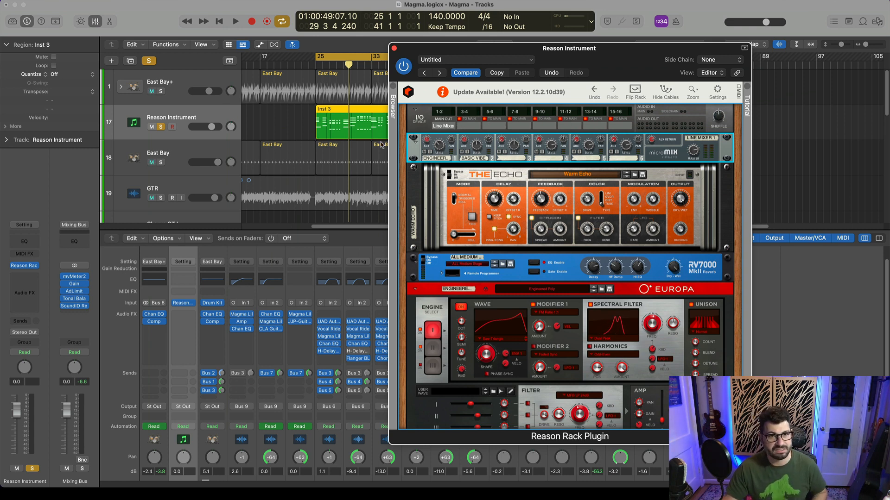
click(235, 22)
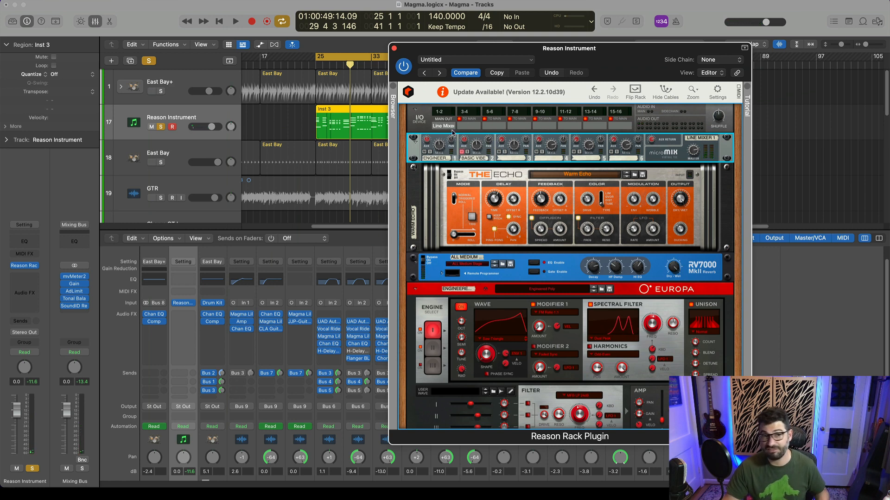
click(235, 22)
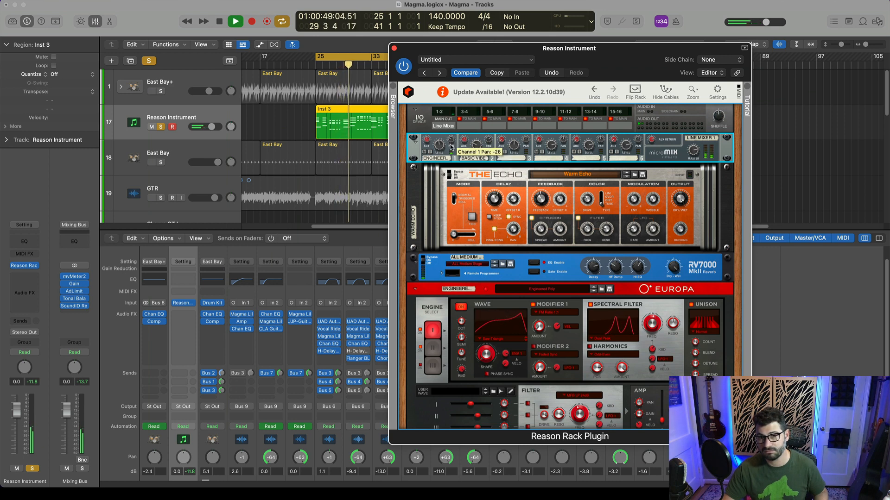
click(235, 22)
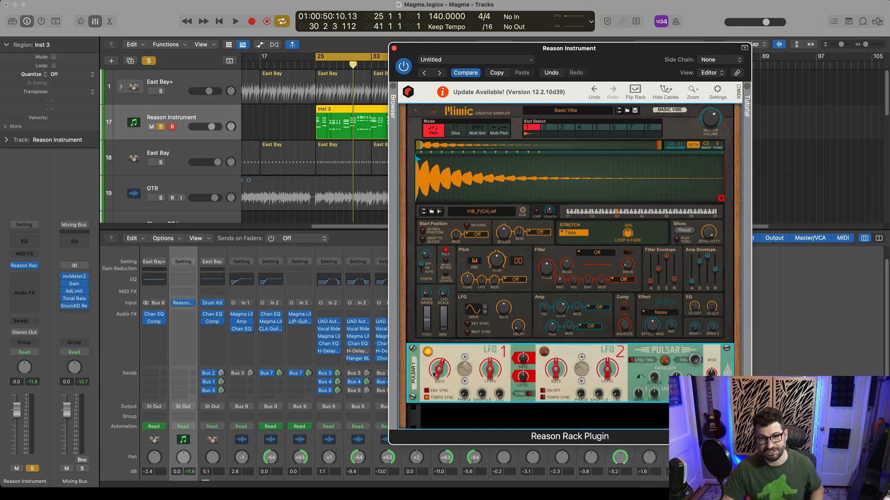
- Flip the rack to inspect the Mimic and Pulsar cabling lower in the rack
click(635, 91)
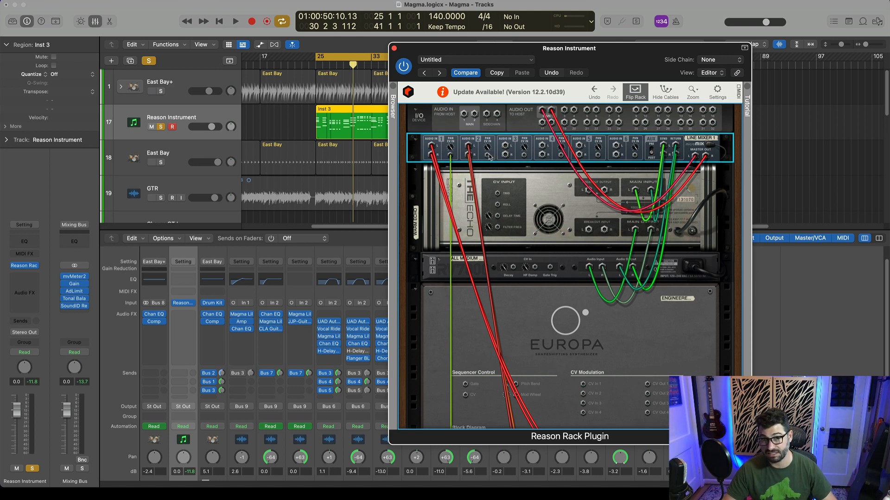
scroll(down, 3)
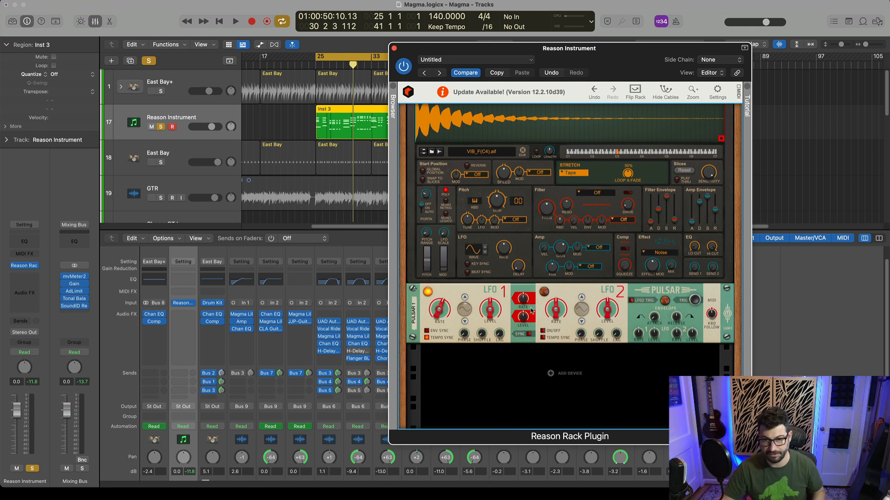
- Tweak Pulsar LFO 1 level, envelope level and release while starting and stopping playback
click(234, 21)
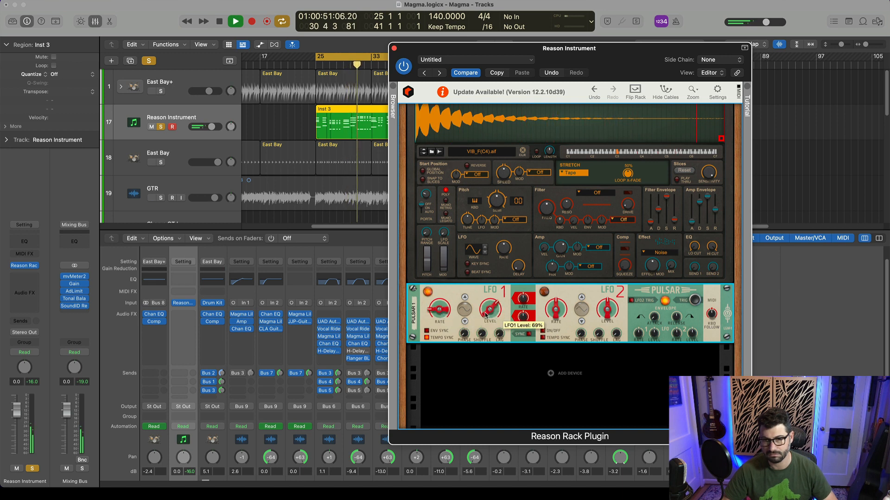
click(235, 21)
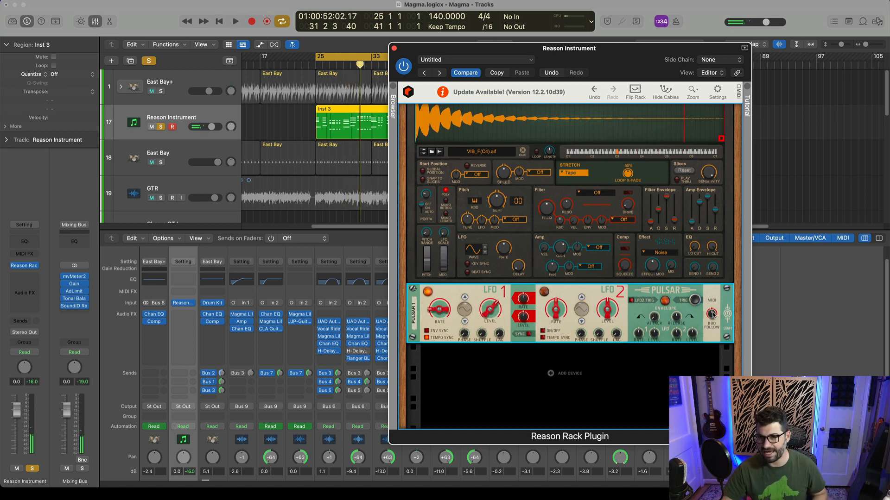
mouse_move(712, 312)
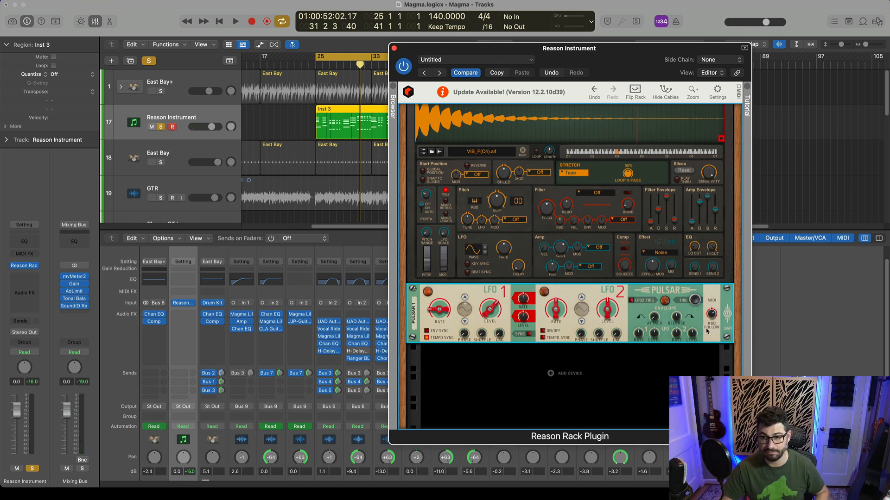
click(235, 21)
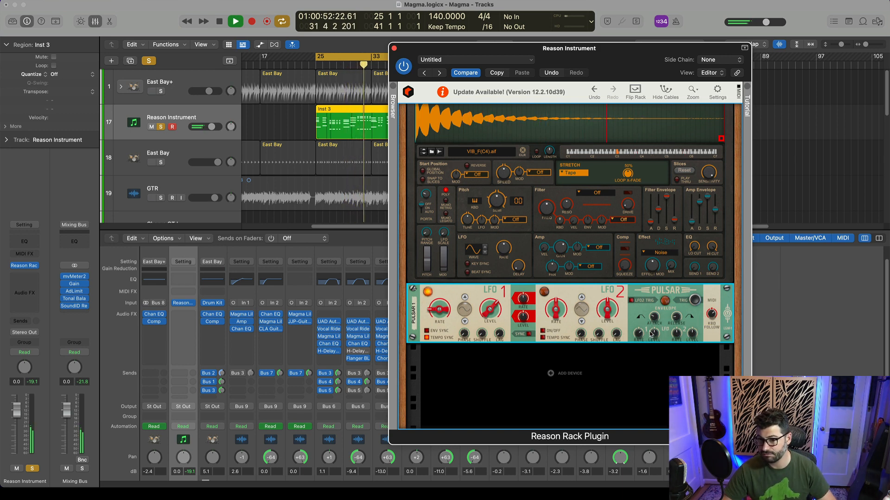
mouse_move(652, 332)
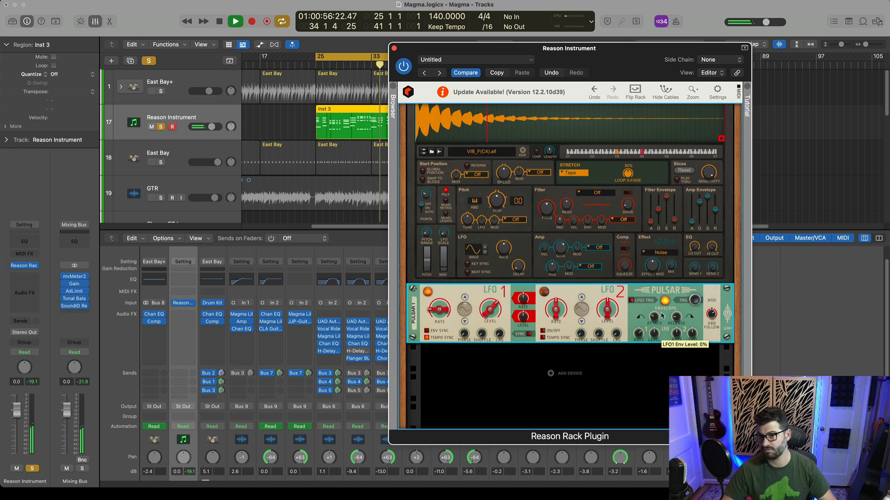
click(235, 21)
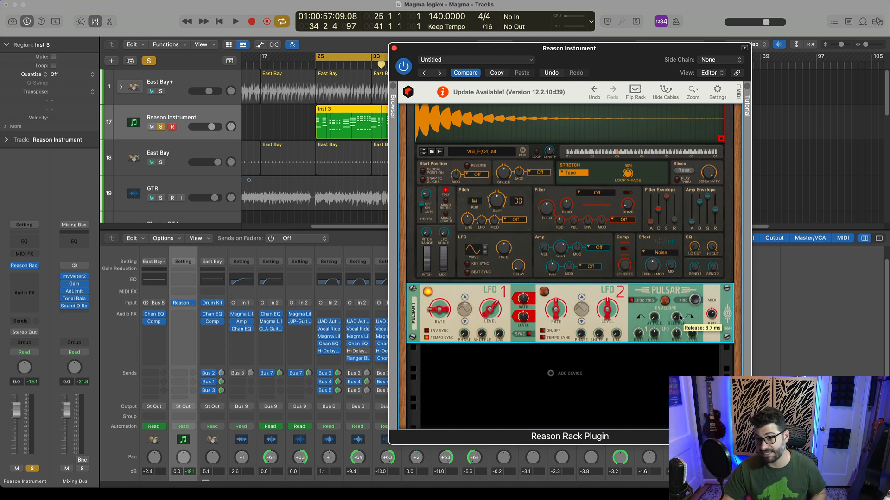
click(234, 21)
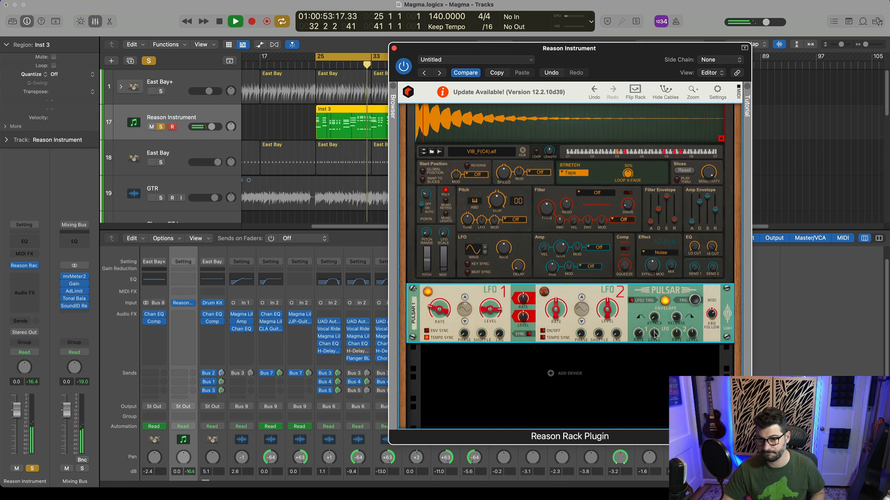
click(234, 21)
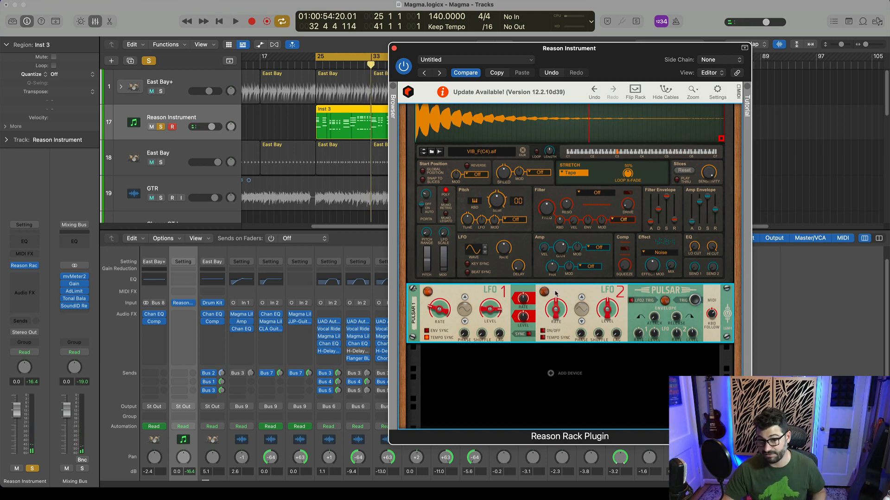
mouse_move(582, 294)
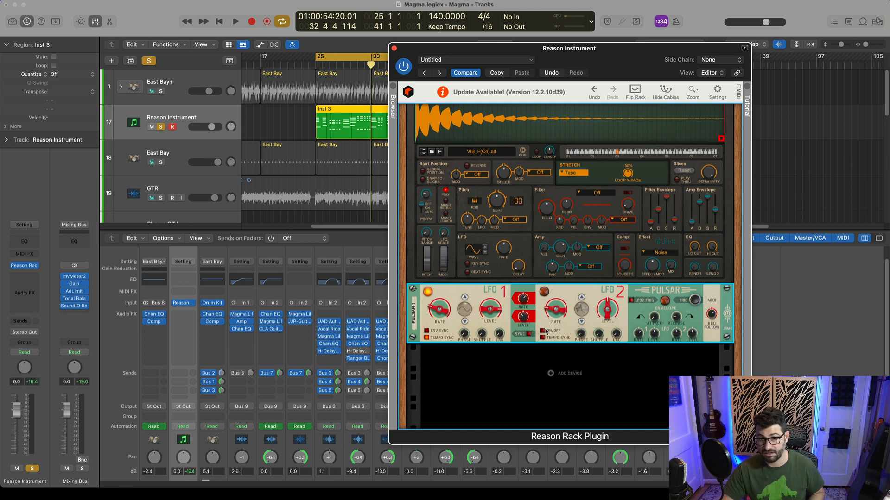
- Restart playback to hear the Pulsar LFO 2 rate change
click(235, 22)
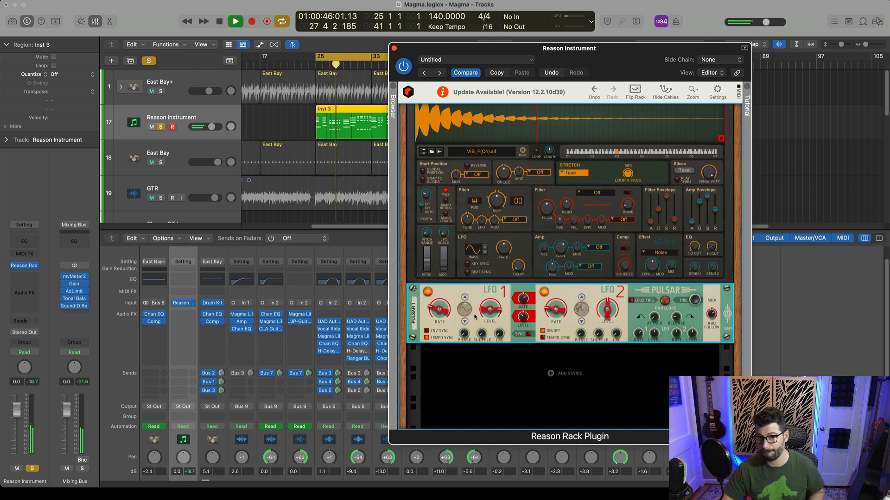
- Stop playback, inspect The Echo's delay-time and filter CV inputs on the rack's back, then face front
click(234, 21)
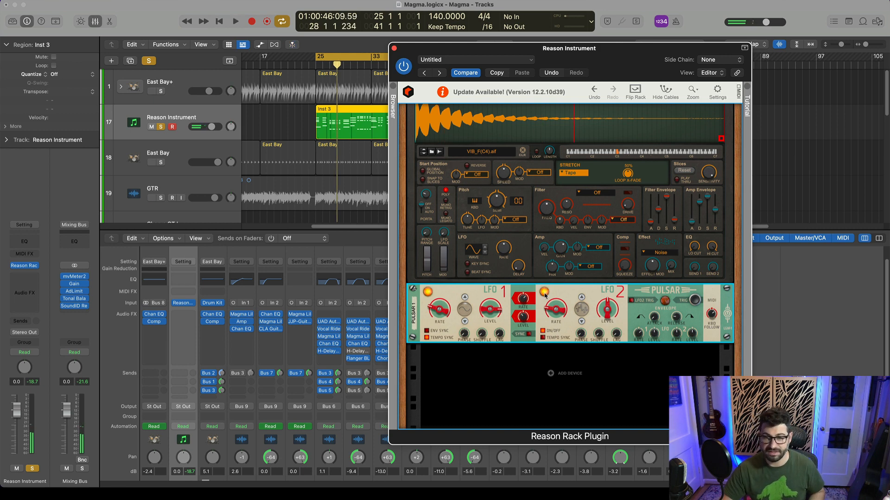
click(634, 91)
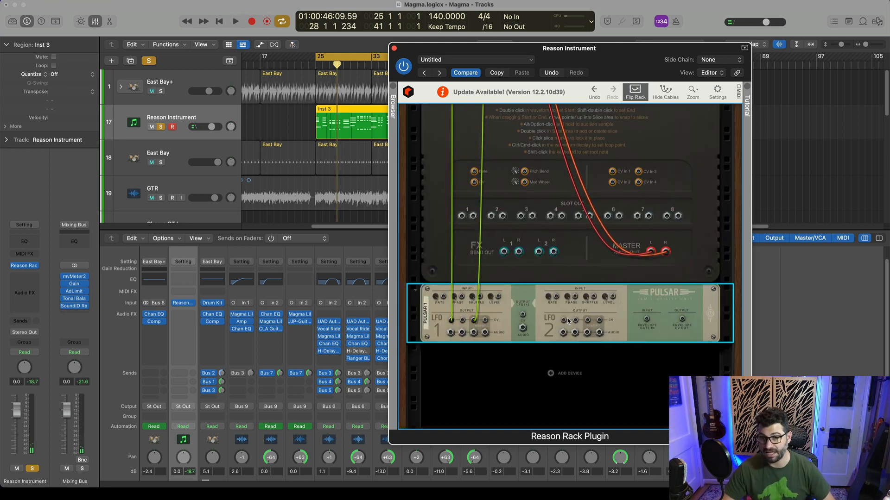
scroll(down, 3)
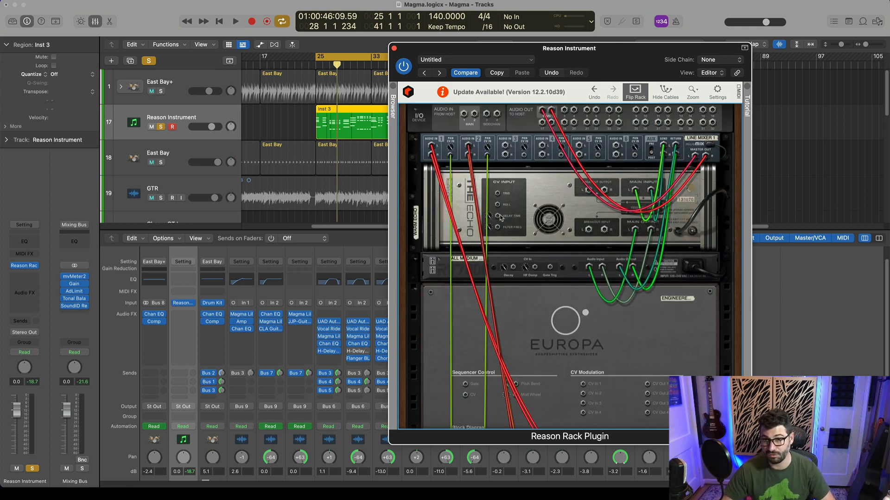
scroll(down, 3)
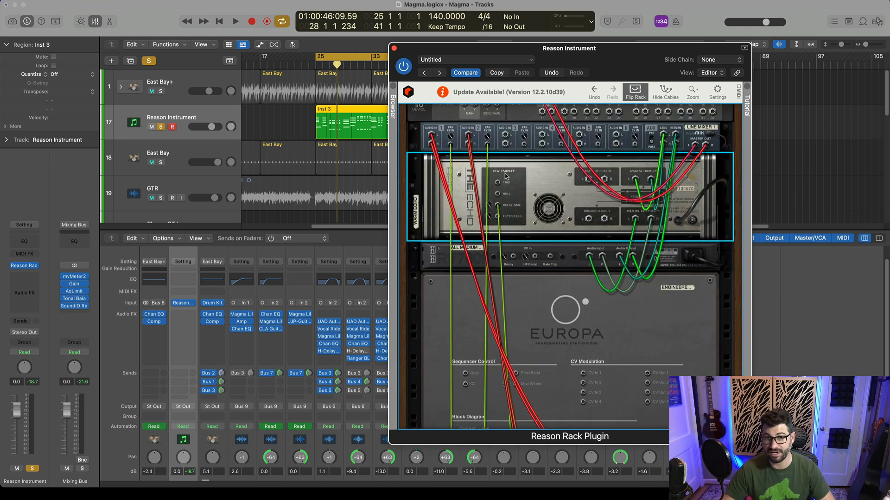
mouse_move(489, 207)
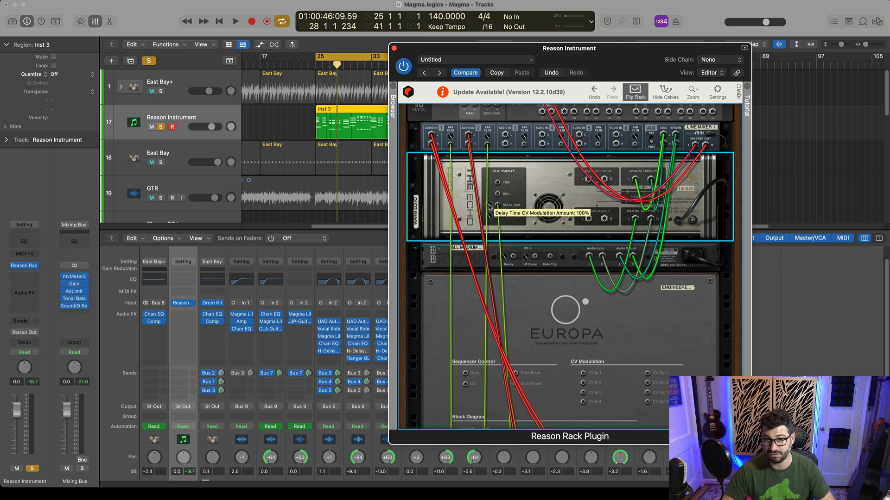
mouse_move(523, 214)
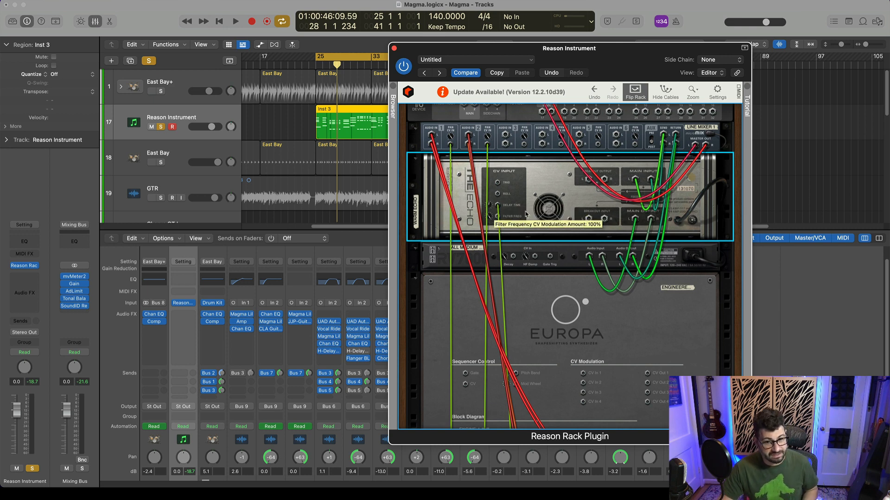
click(235, 21)
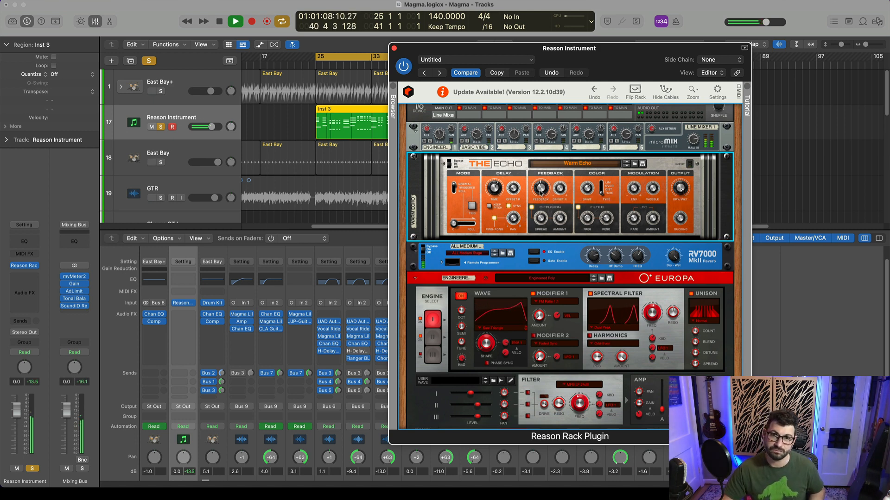
- Flip the rack again to show the Mimic sampler's back-panel cabling
click(633, 91)
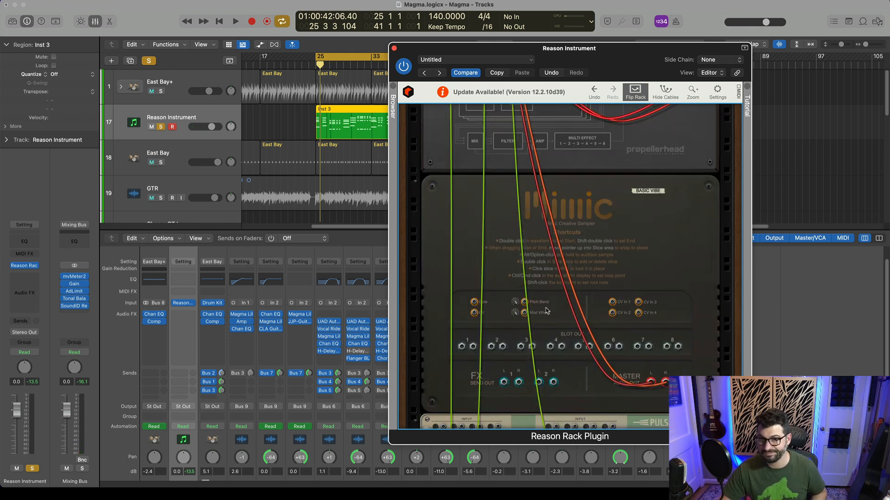
- Scroll through the rack back to the line mixer, The Echo, RV7000 and Europa
scroll(down, 3)
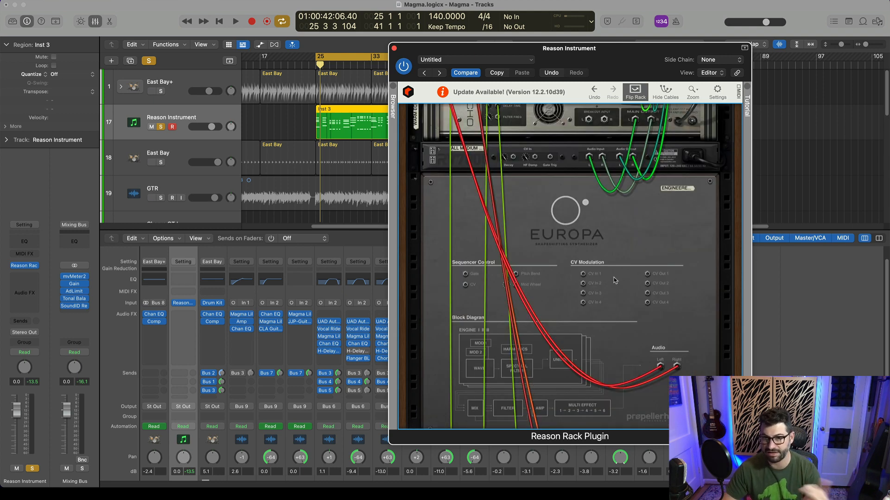
scroll(up, 3)
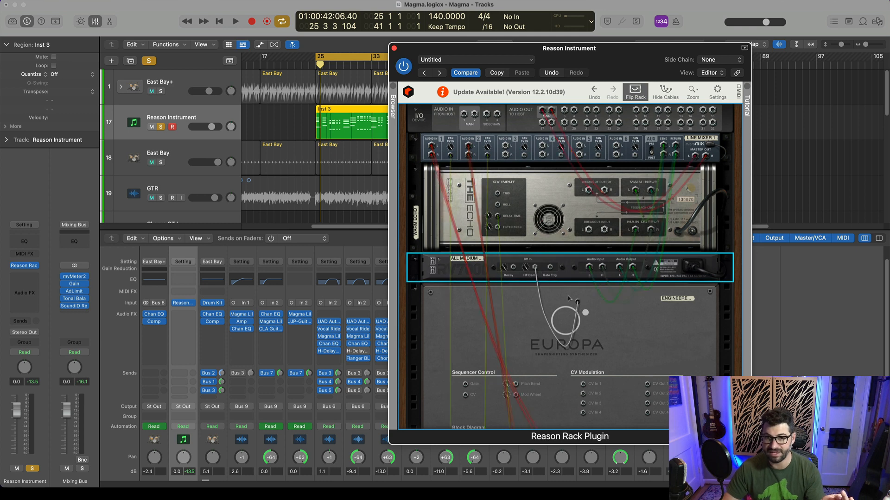
scroll(down, 3)
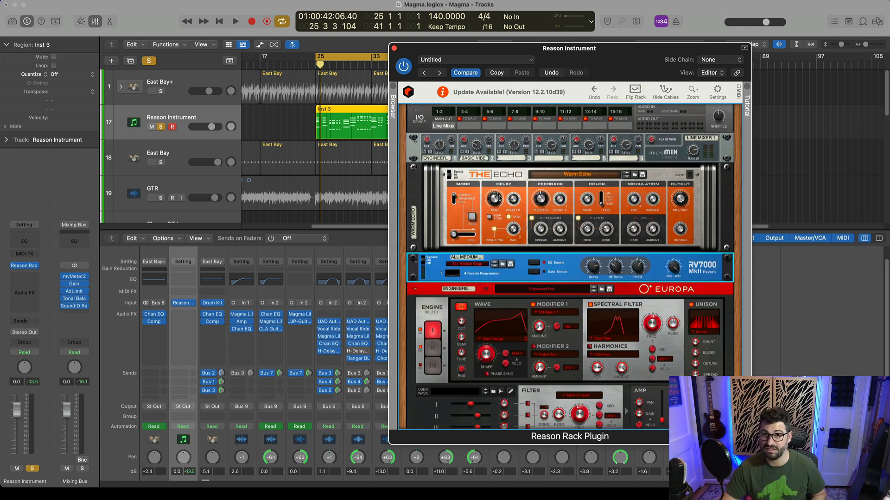
- Play and stop the session to hear the Echo and Europa modulation
click(236, 21)
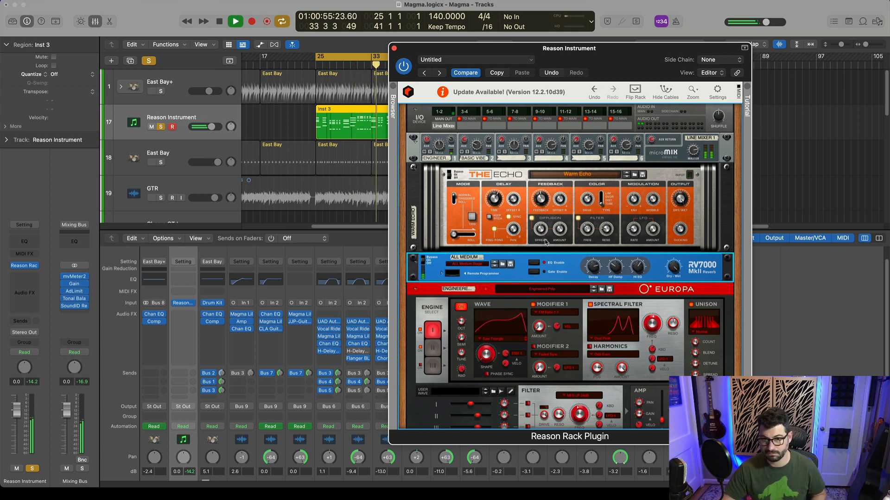
click(234, 21)
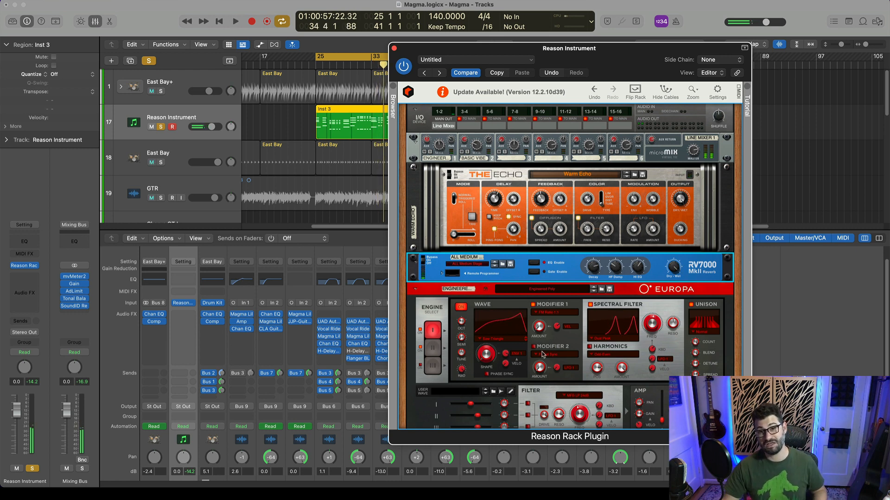
scroll(down, 3)
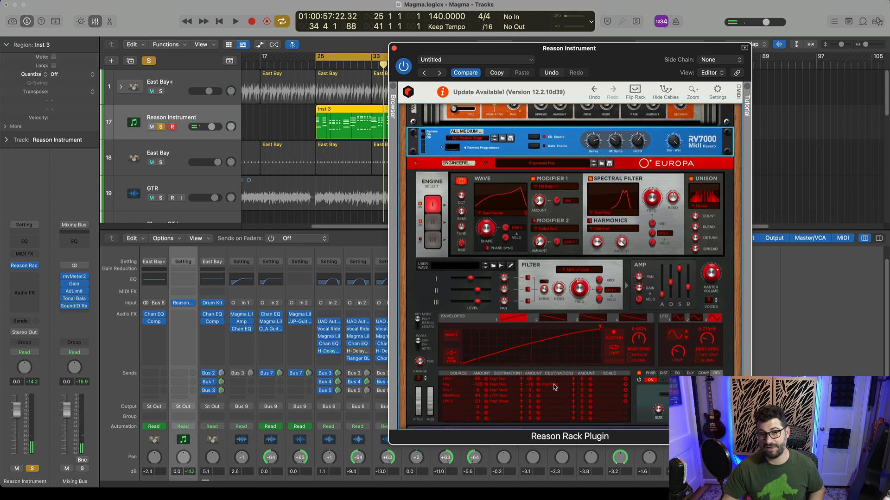
click(635, 91)
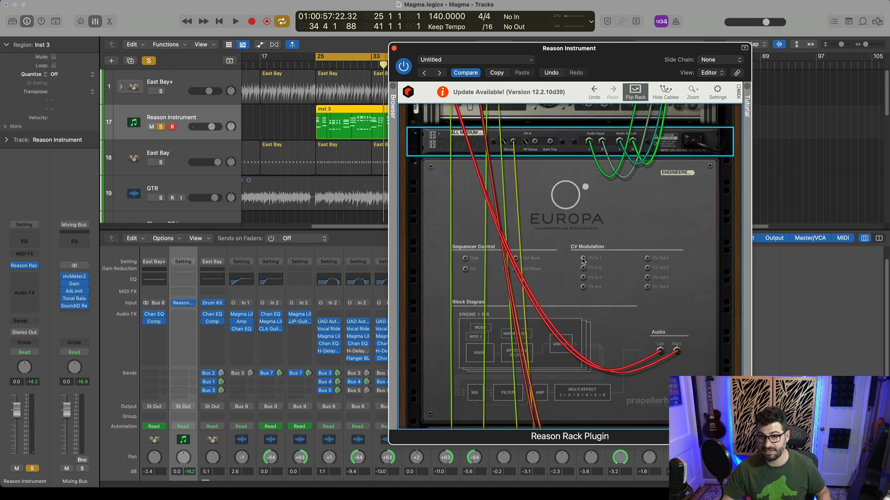
scroll(down, 3)
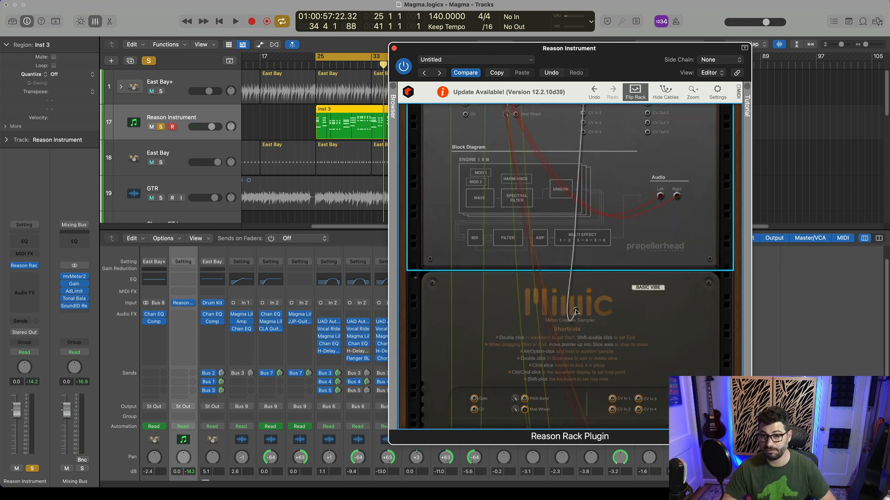
scroll(down, 3)
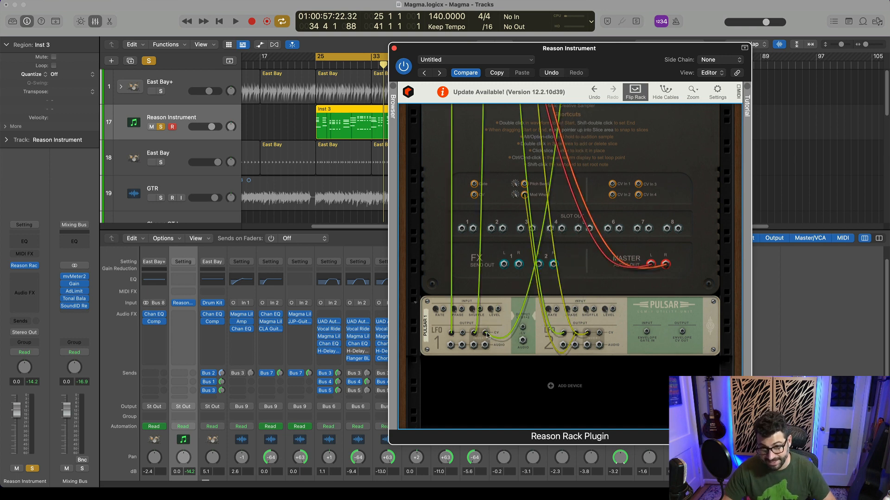
click(634, 90)
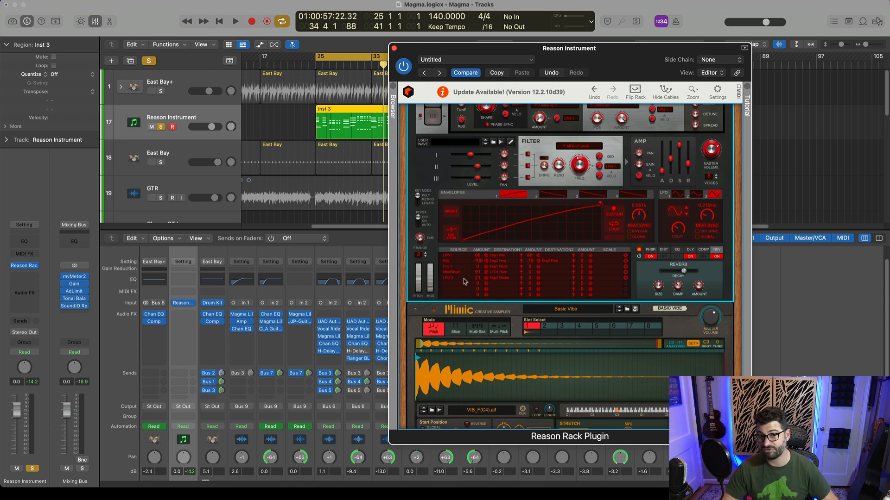
mouse_move(447, 287)
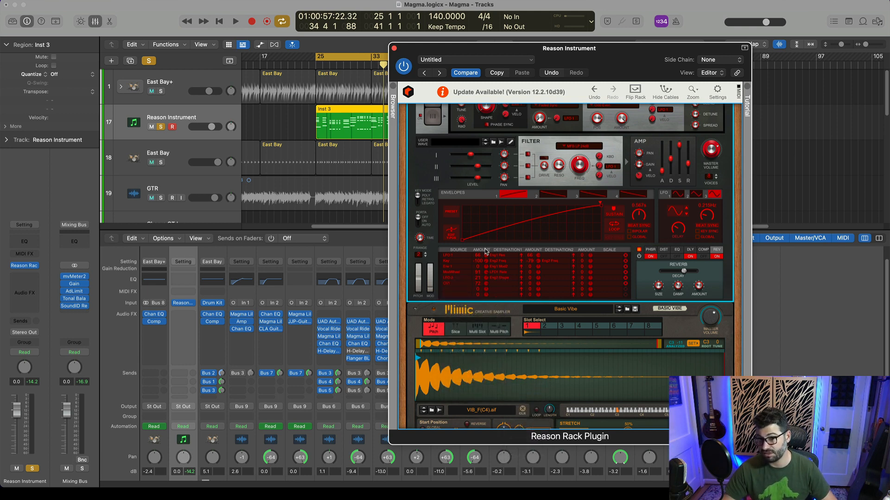
mouse_move(507, 290)
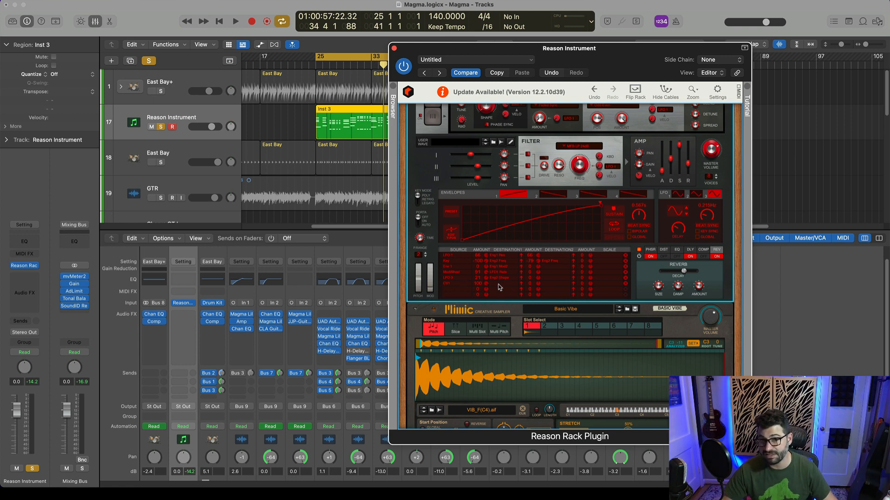
- Browse Europa's mod matrix destinations such as Reverb > Decay, then restart playback
scroll(up, 3)
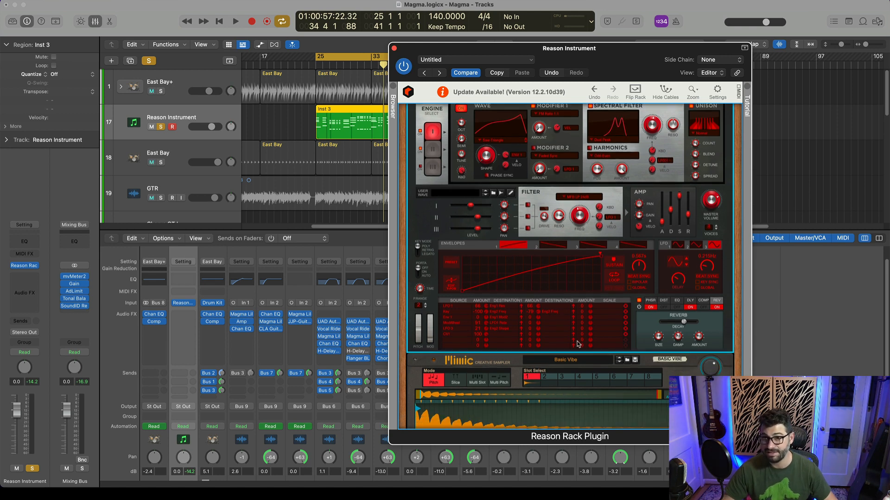
click(508, 331)
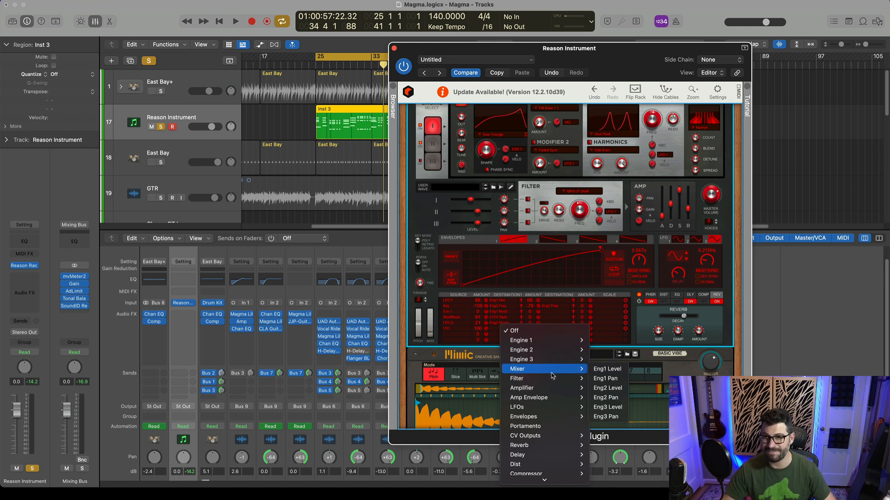
mouse_move(528, 397)
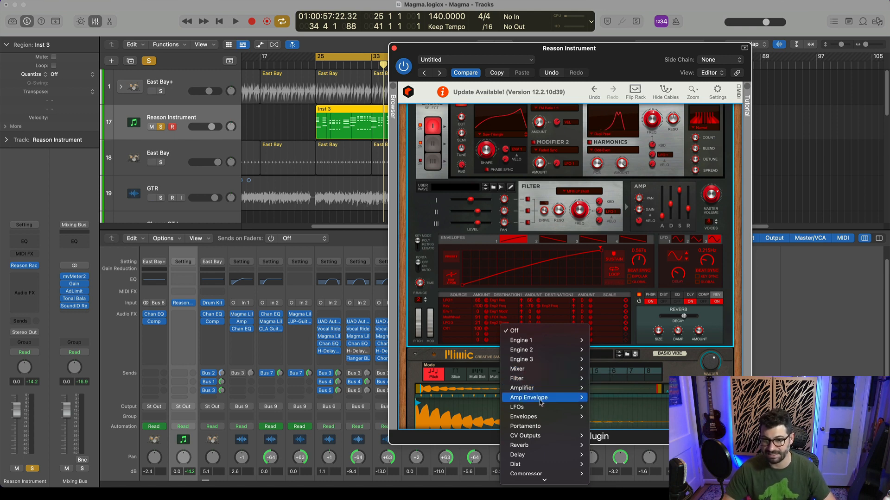
mouse_move(518, 430)
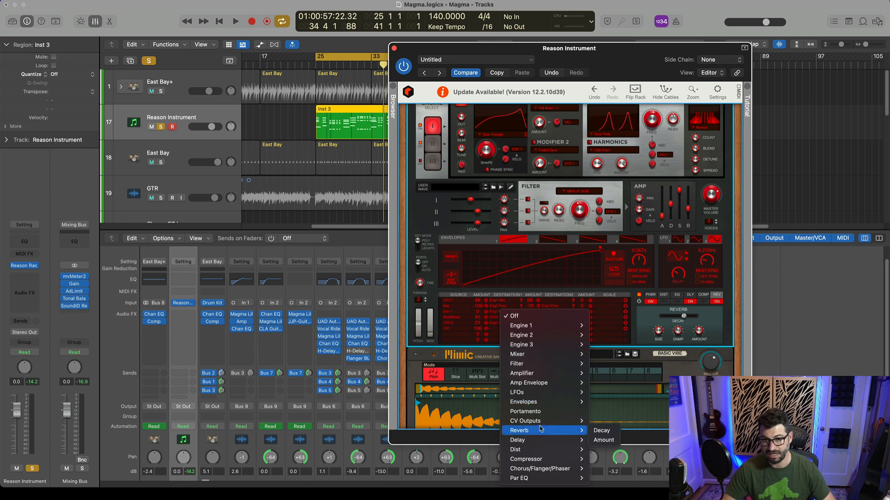
mouse_move(517, 354)
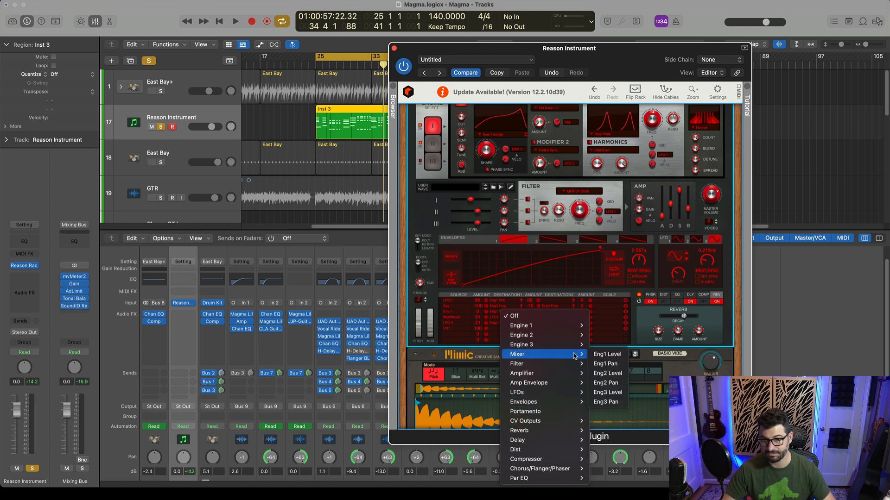
mouse_move(516, 363)
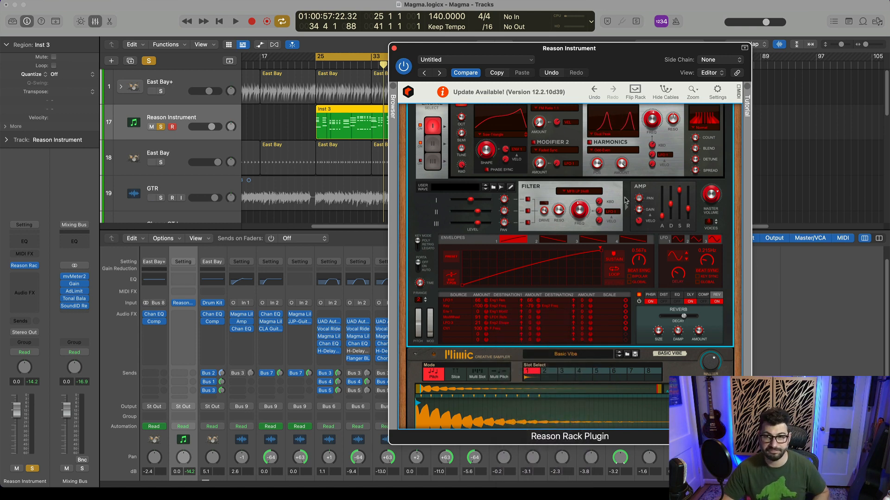
click(236, 21)
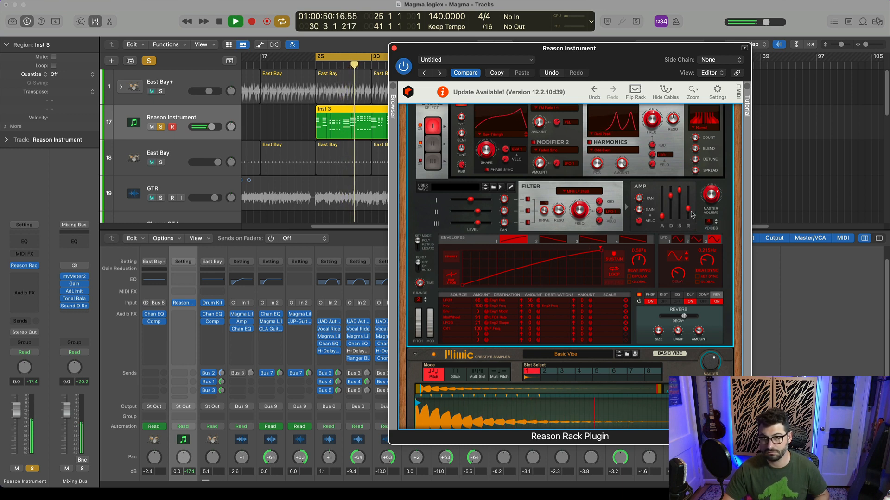
- Stop playback, browse a Europa mod-matrix source list, then resume playback to hear the routing
click(235, 21)
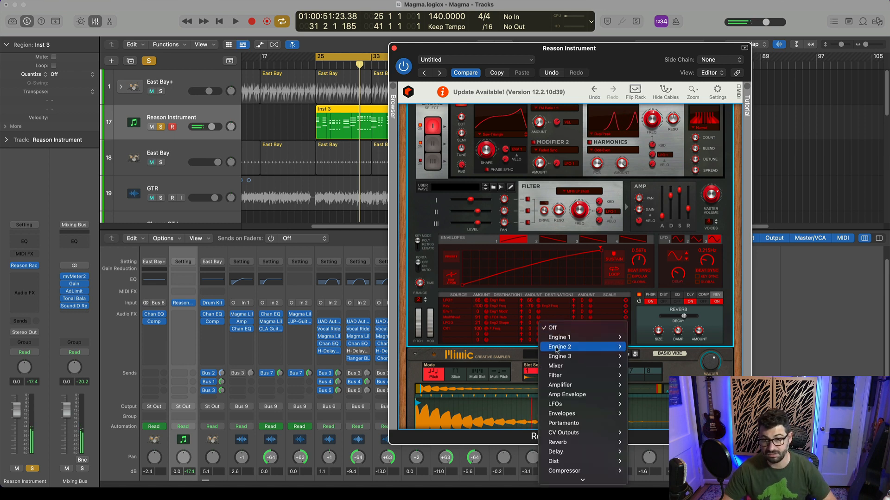
mouse_move(560, 385)
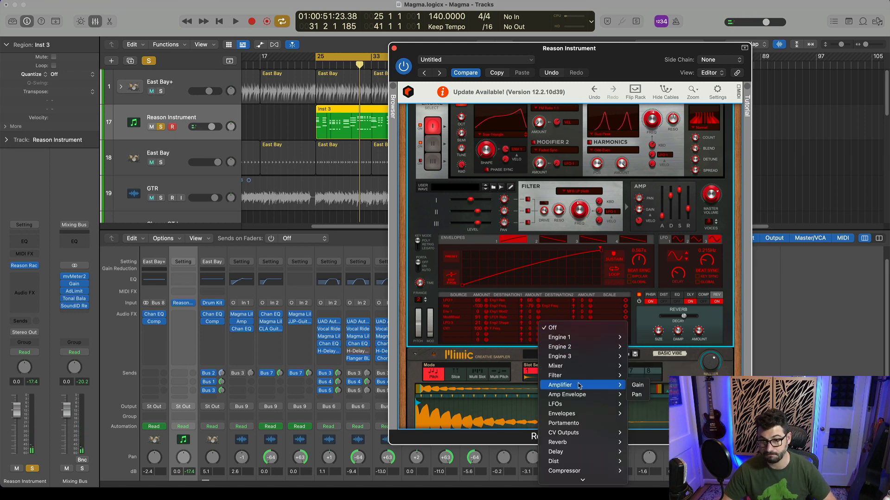
mouse_move(559, 346)
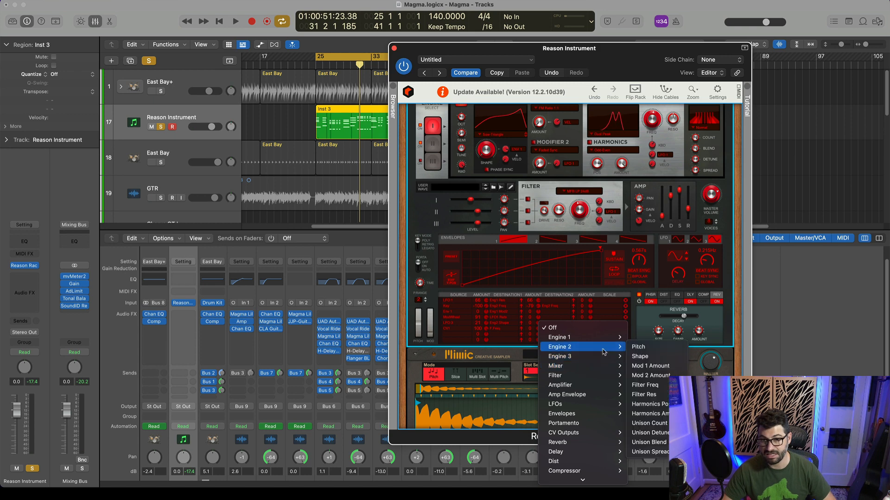
mouse_move(555, 451)
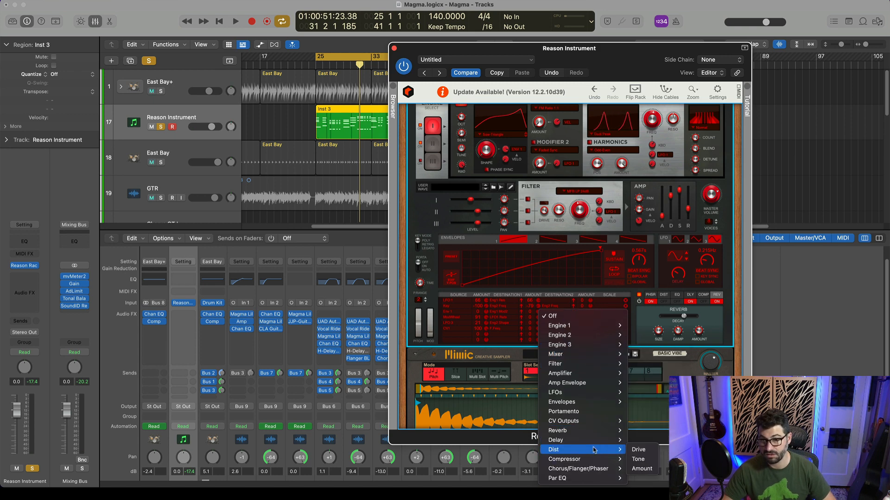
mouse_move(564, 458)
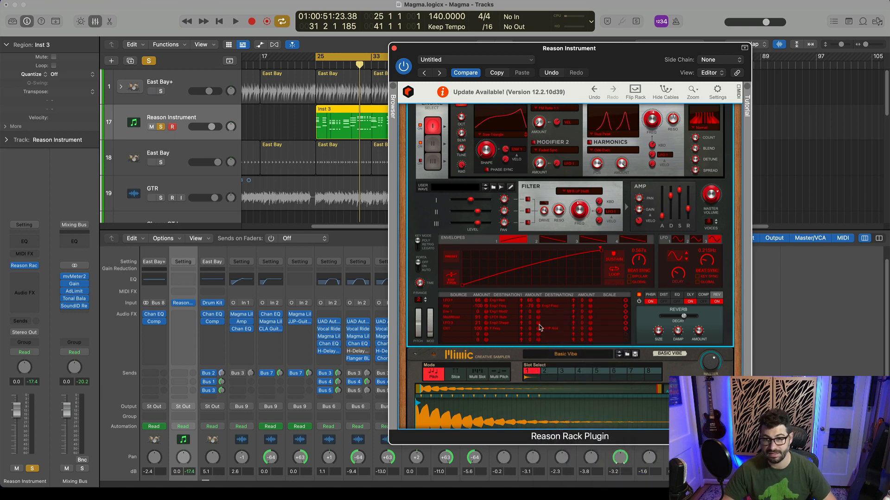
mouse_move(540, 326)
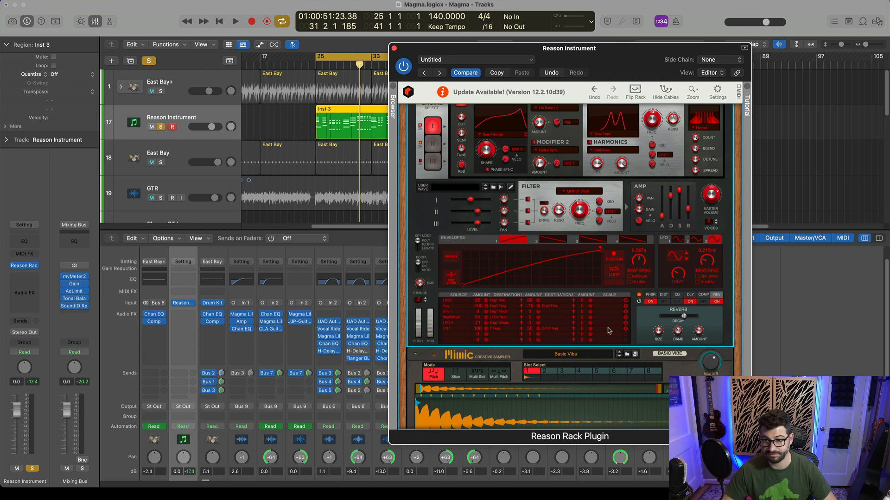
click(610, 330)
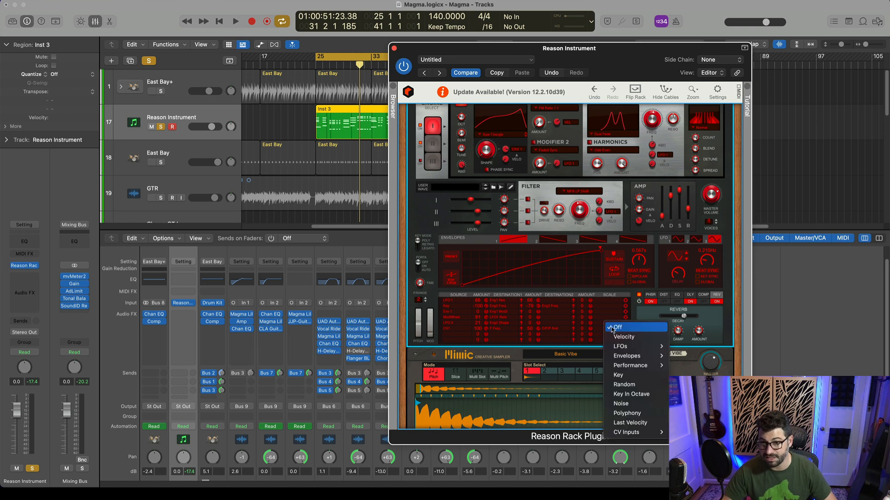
mouse_move(620, 345)
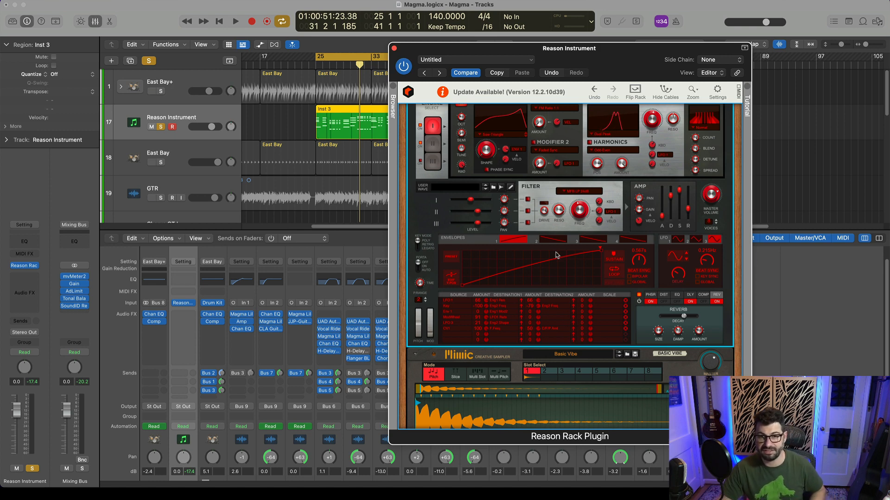
click(235, 21)
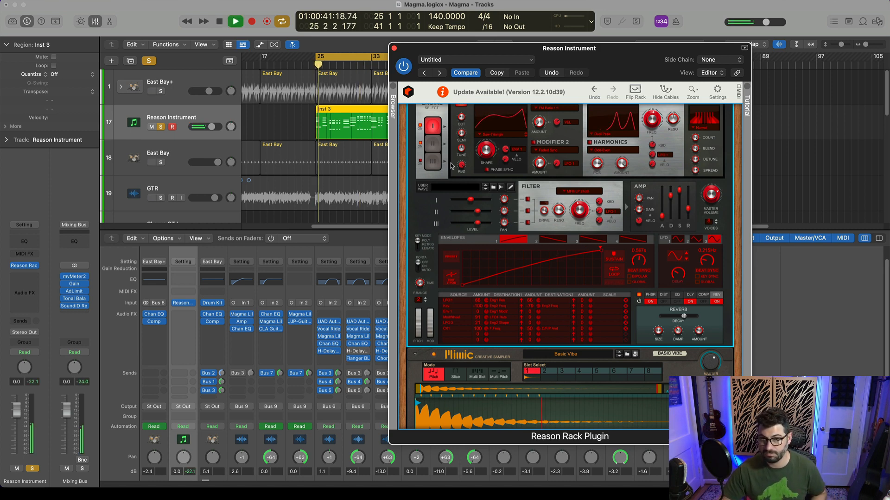